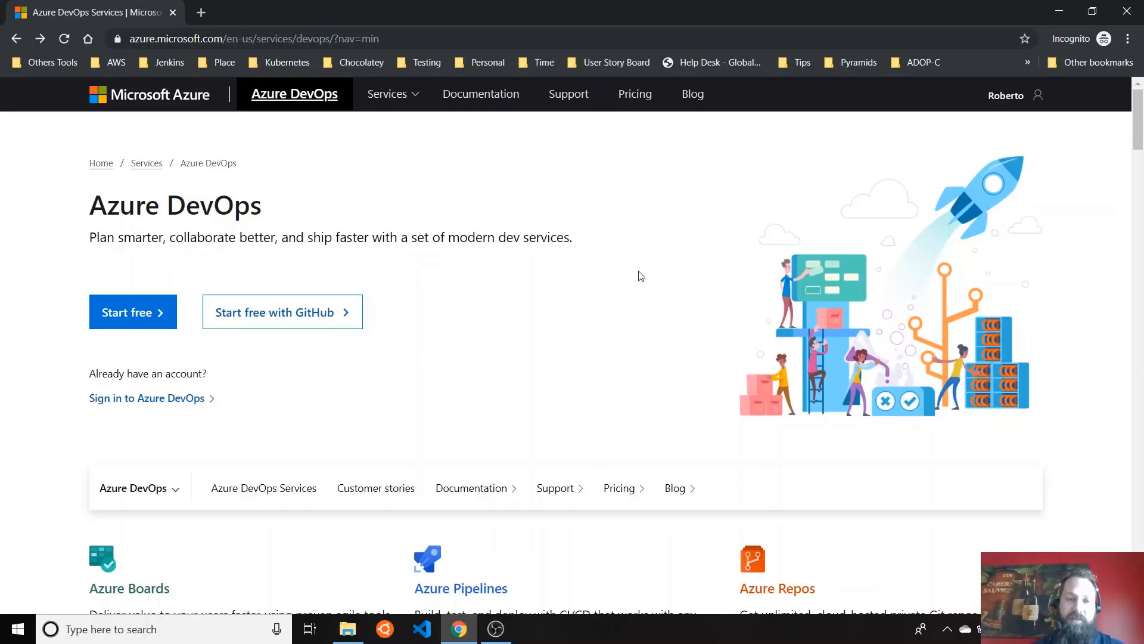
mouse_move(633, 266)
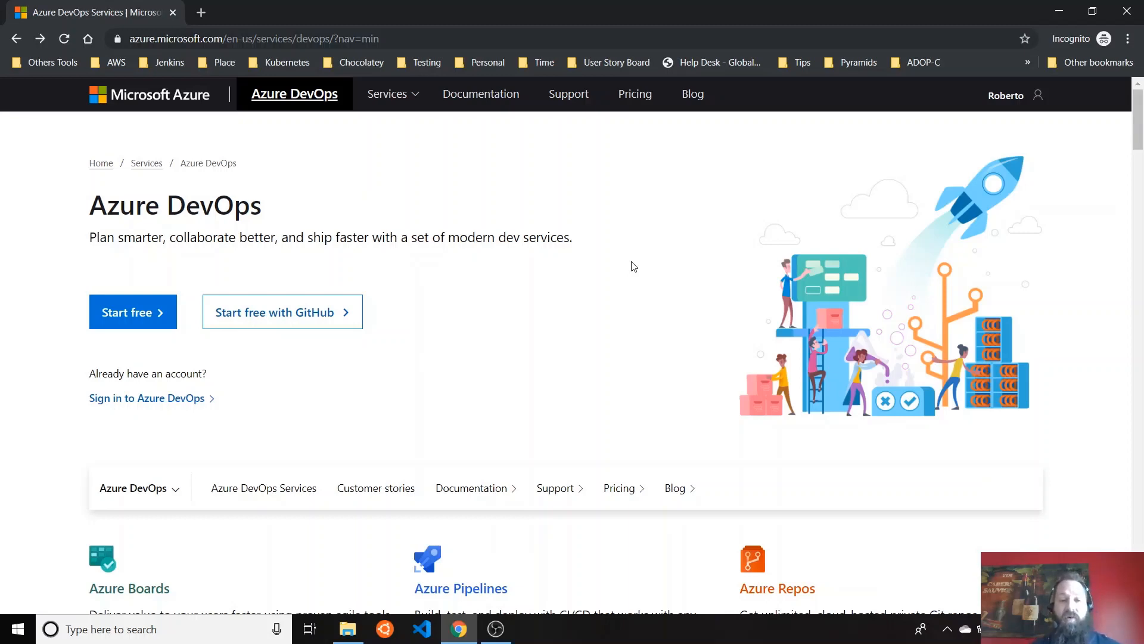
Start the Azure DevOps free sign-up and sign in with the existing account.
scroll("down", 3)
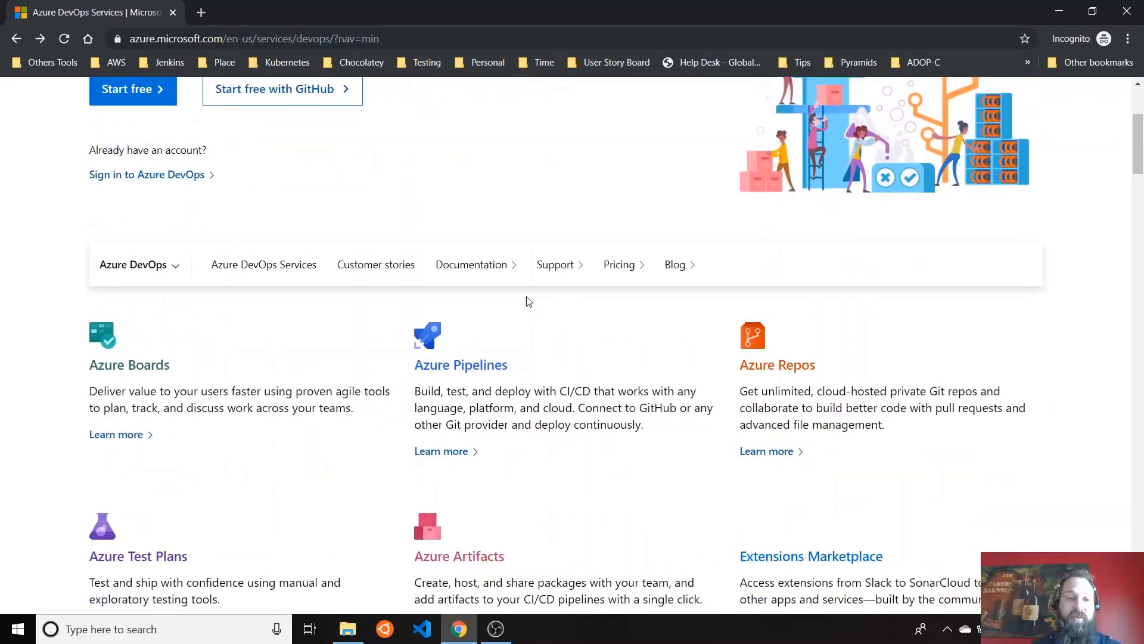
mouse_move(579, 450)
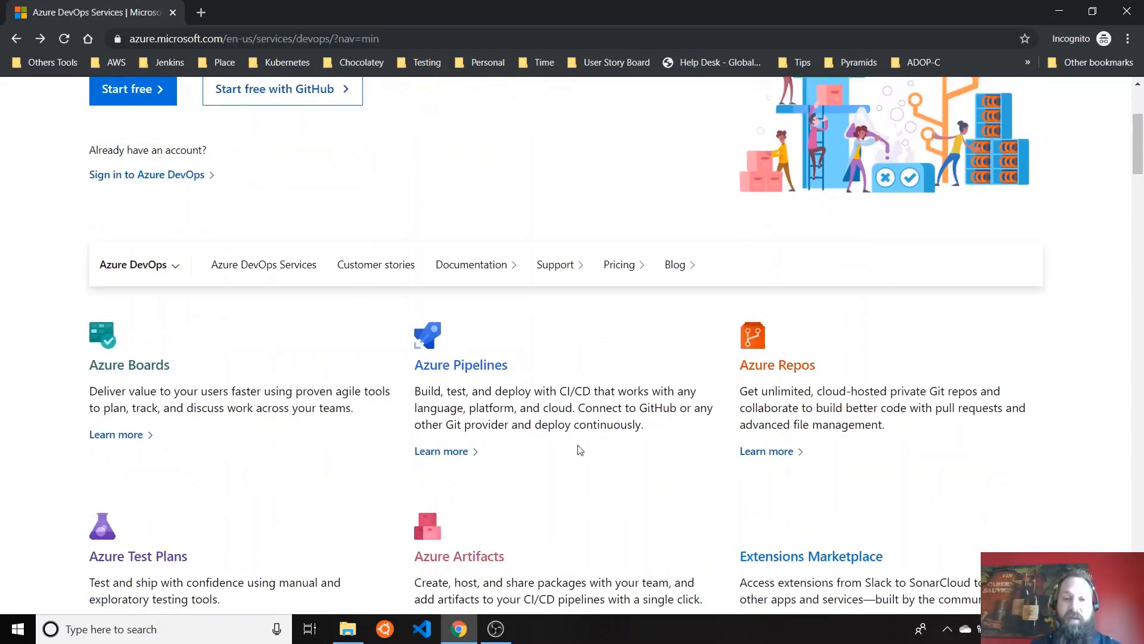
scroll("up", 3)
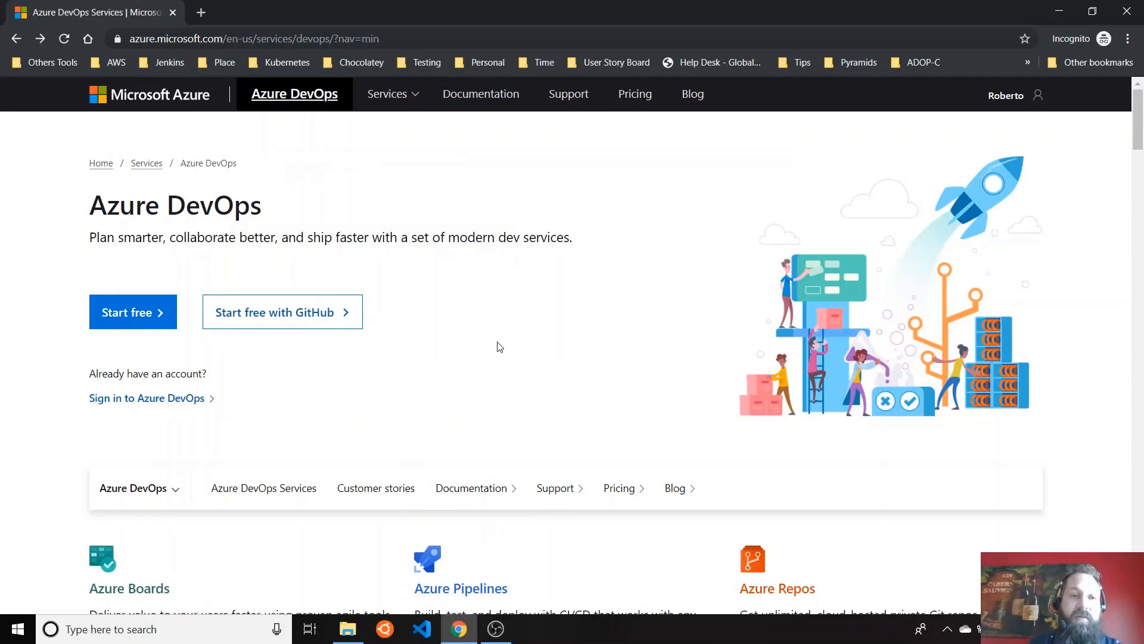
scroll("down", 3)
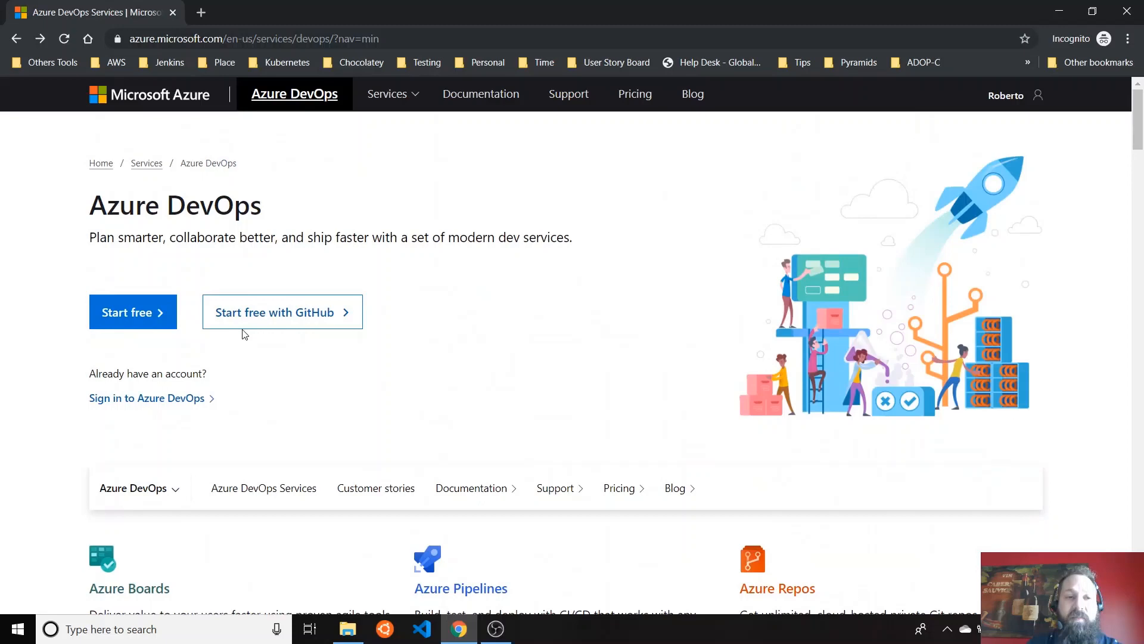
left_click(147, 398)
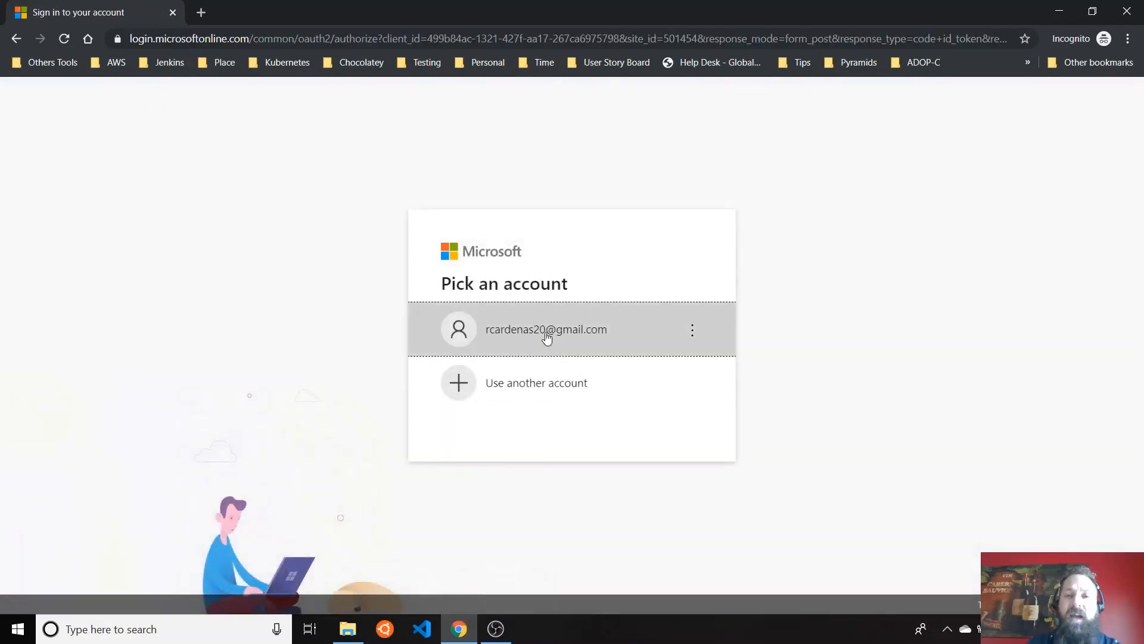
left_click(545, 329)
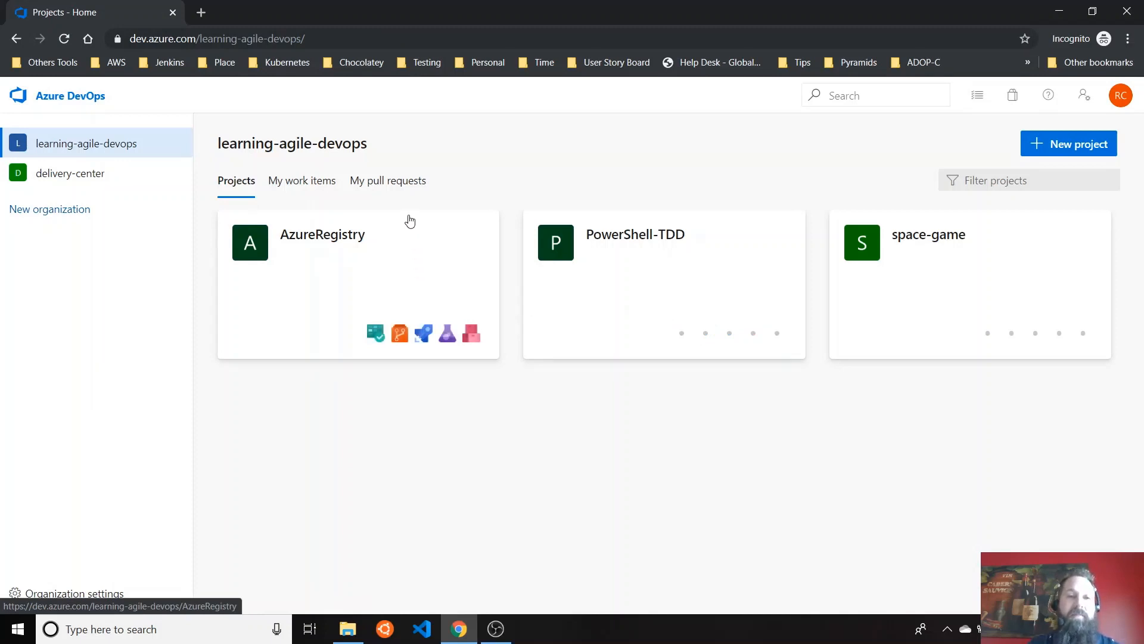
mouse_move(331, 305)
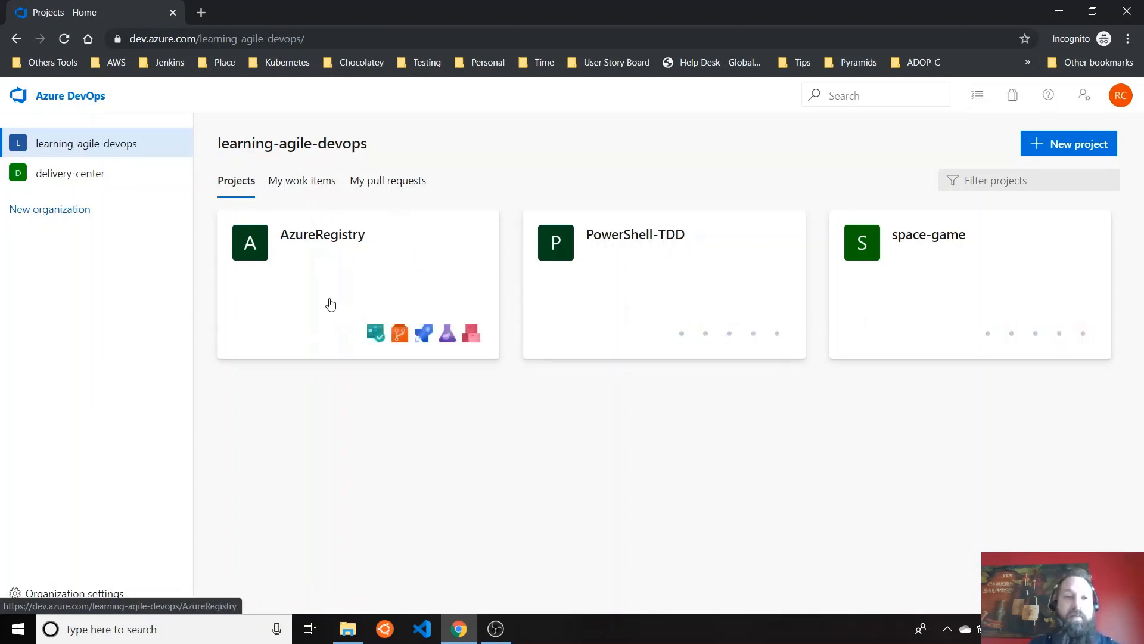
mouse_move(71, 126)
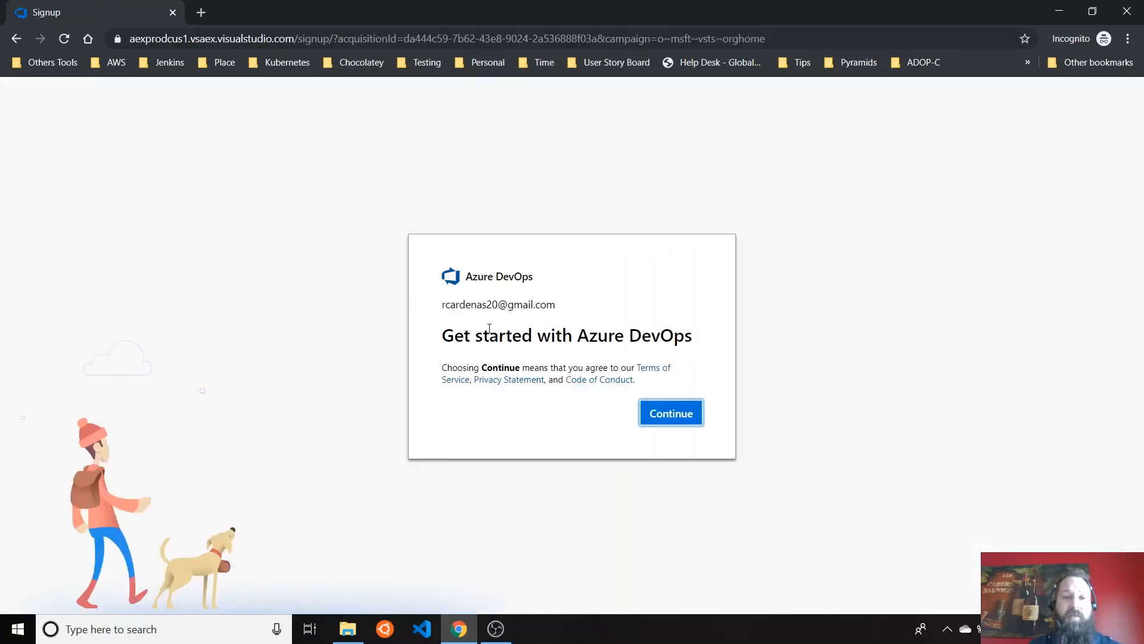
Accept the terms and name the new organization overview-demo.
left_click(670, 413)
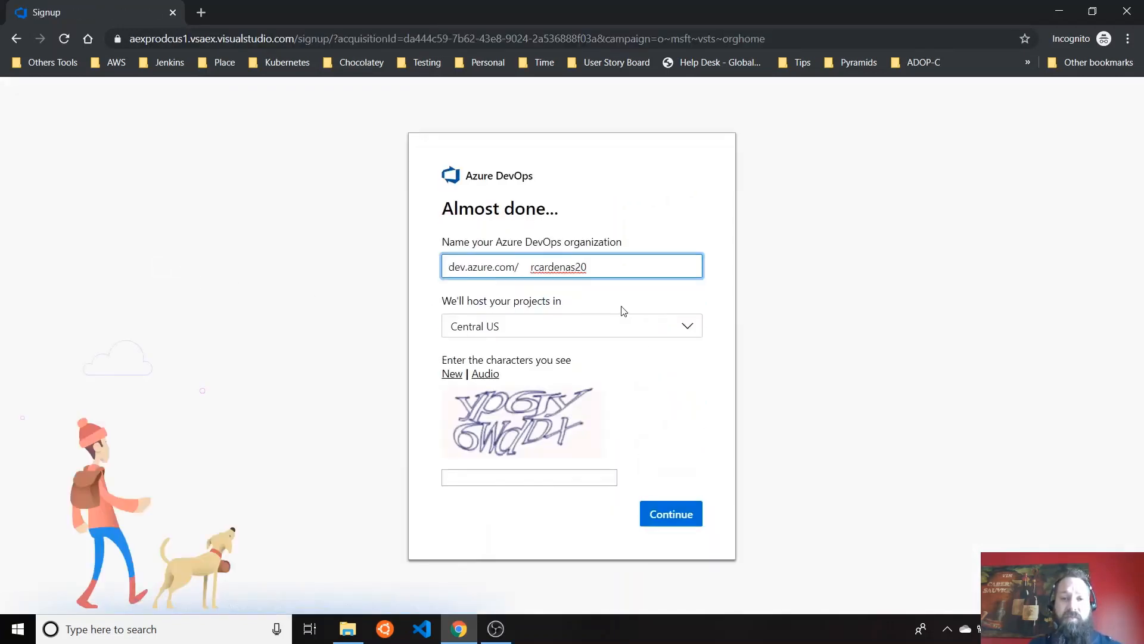
key("Backspace")
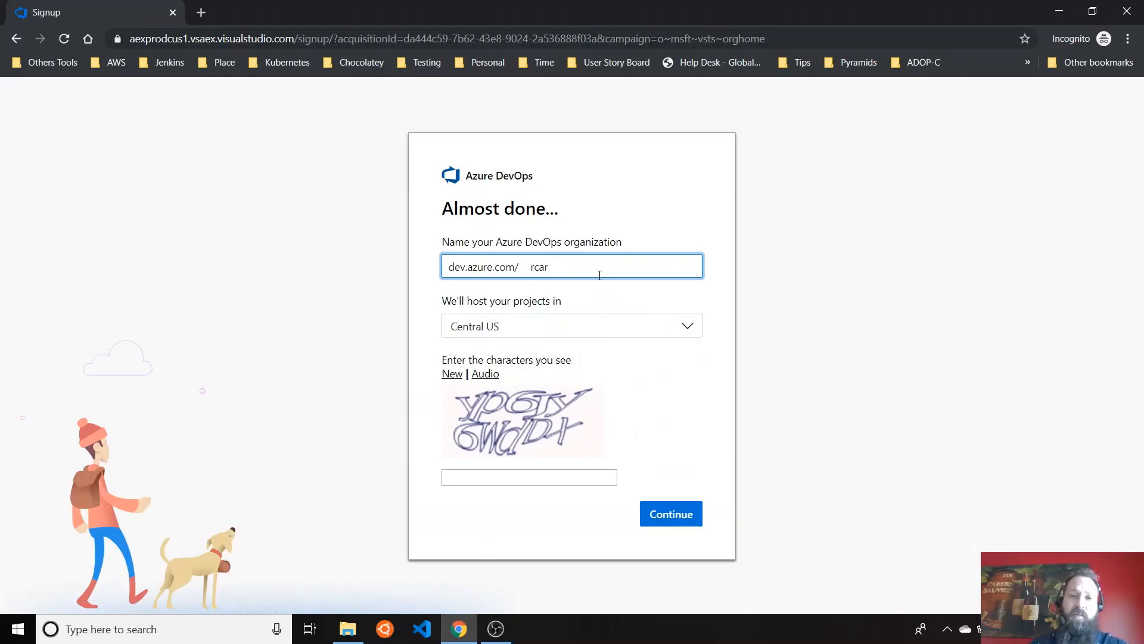
key("Backspace")
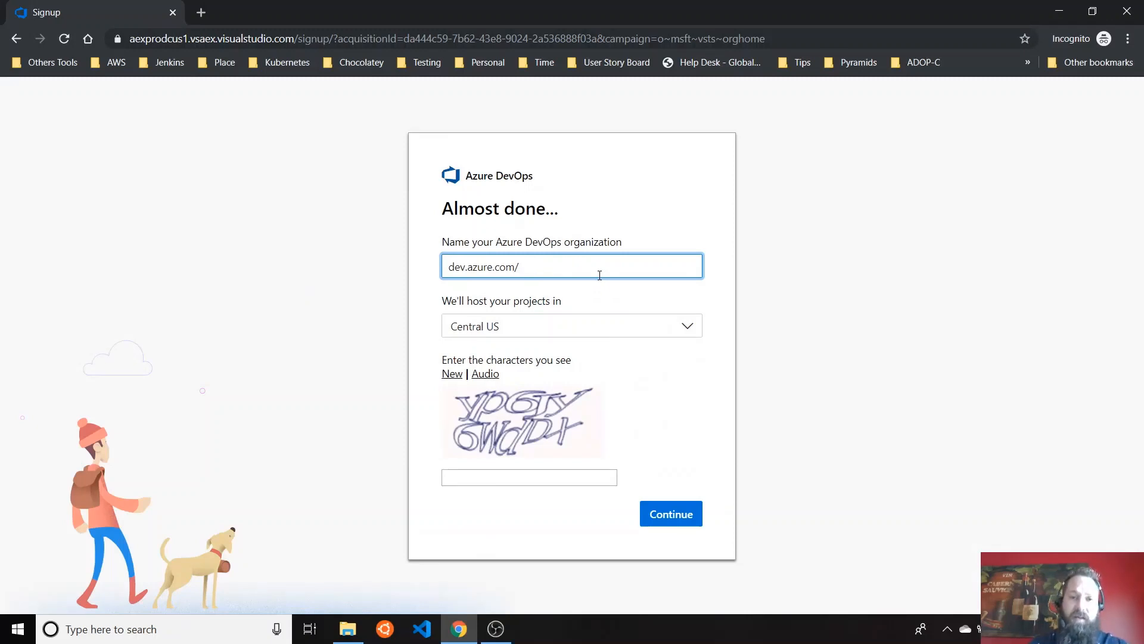
type("overview-")
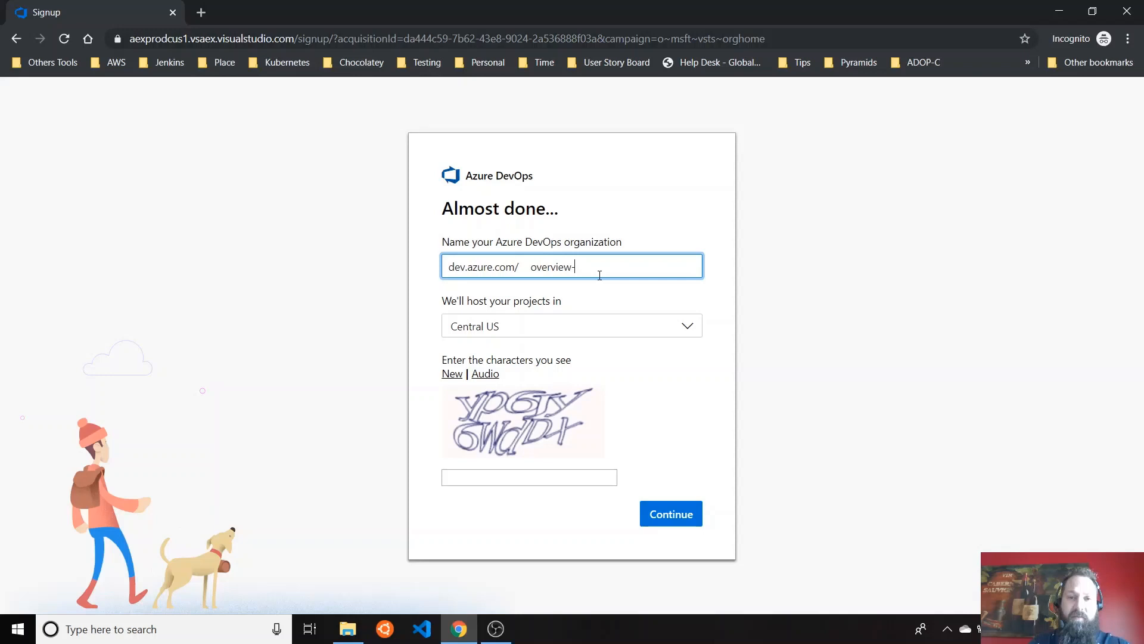
type("demo")
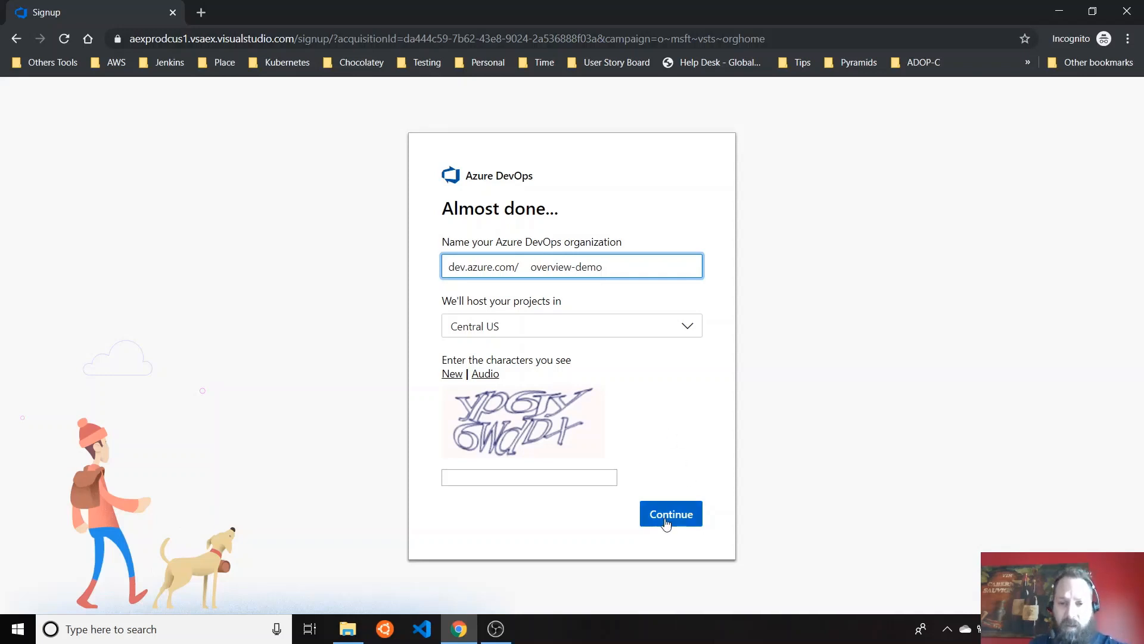
Enter the verification characters yp6jy6wdDx and submit the organization form.
left_click(529, 477)
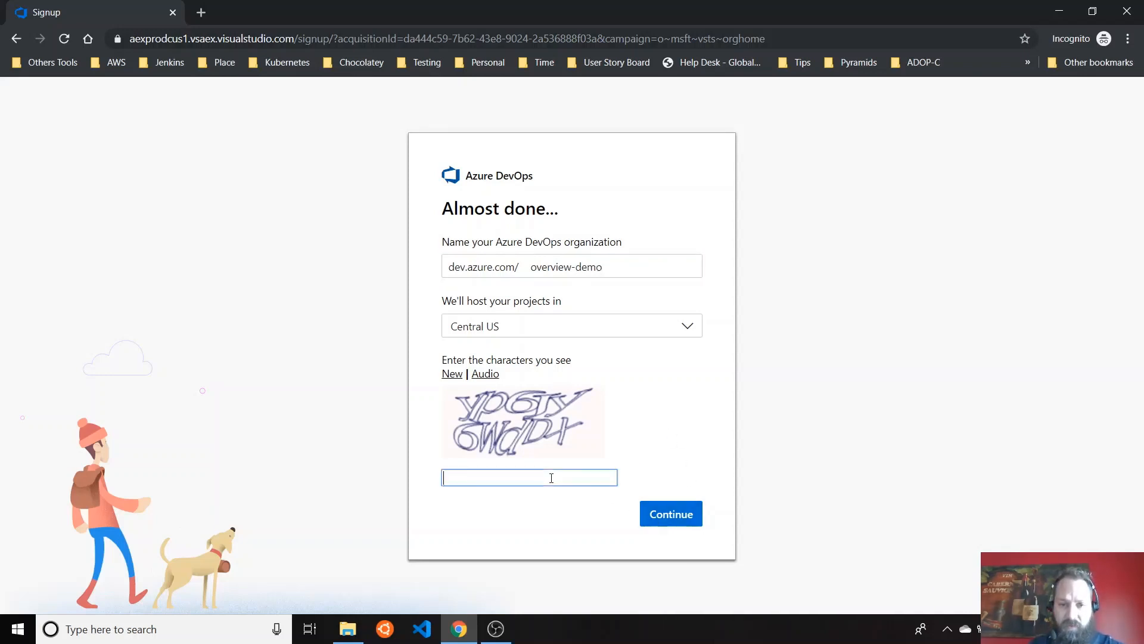
type("yp6")
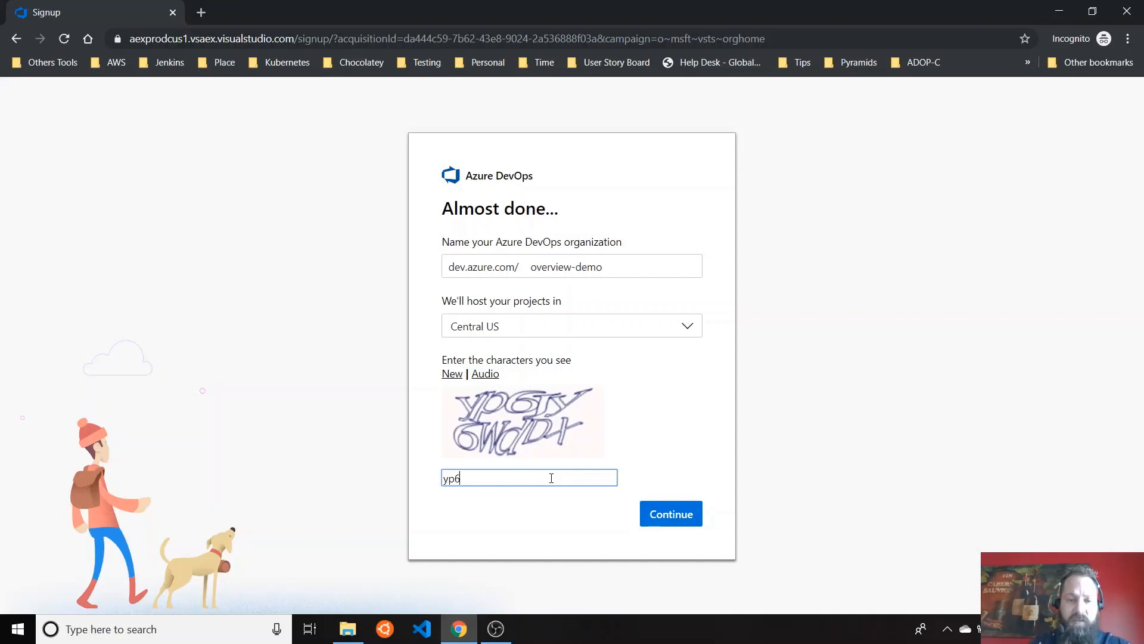
type("jy")
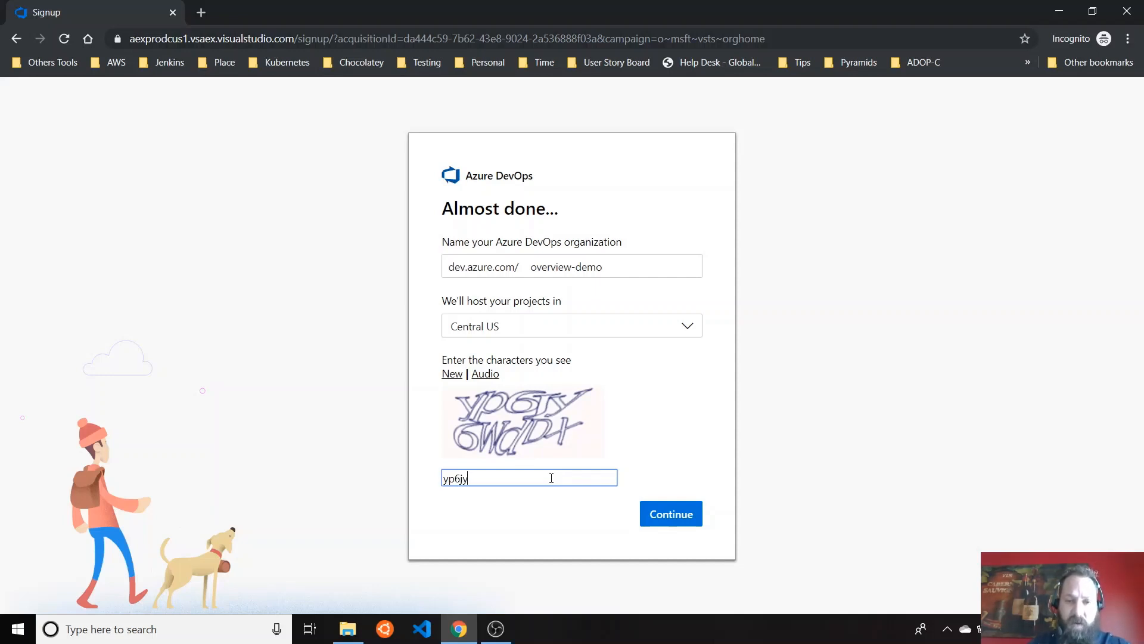
type("6wd")
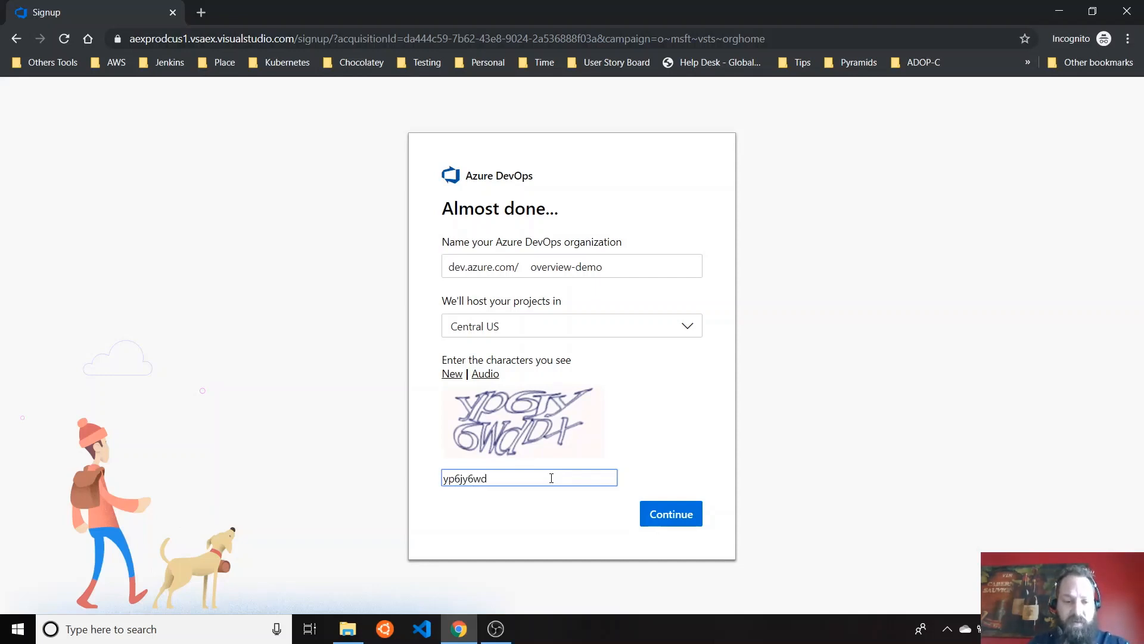
type("Dx")
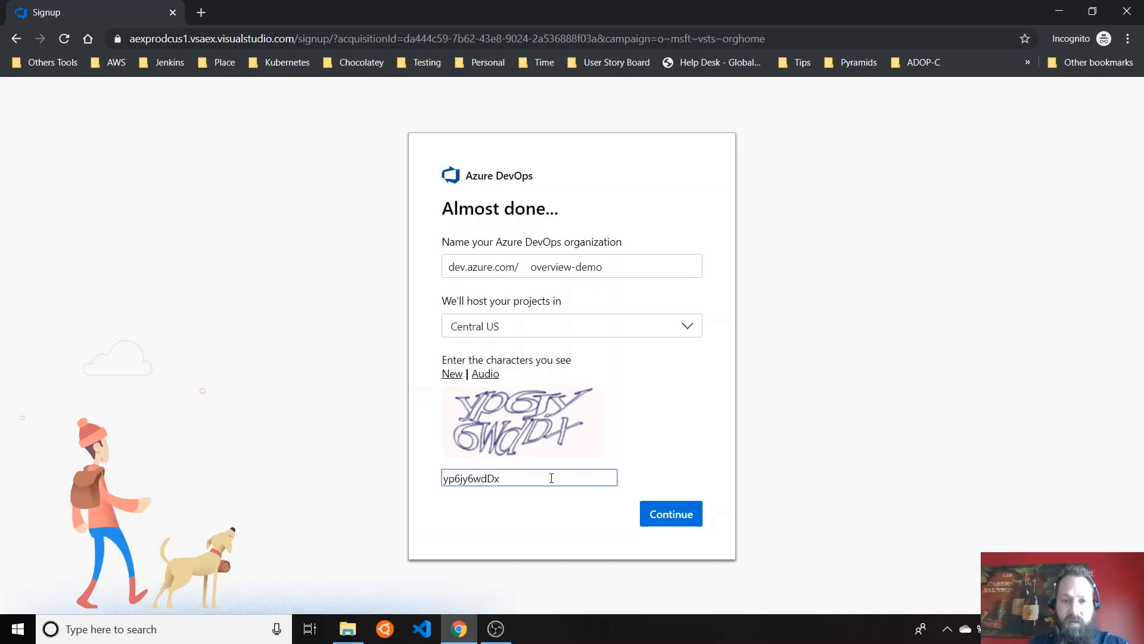
left_click(669, 513)
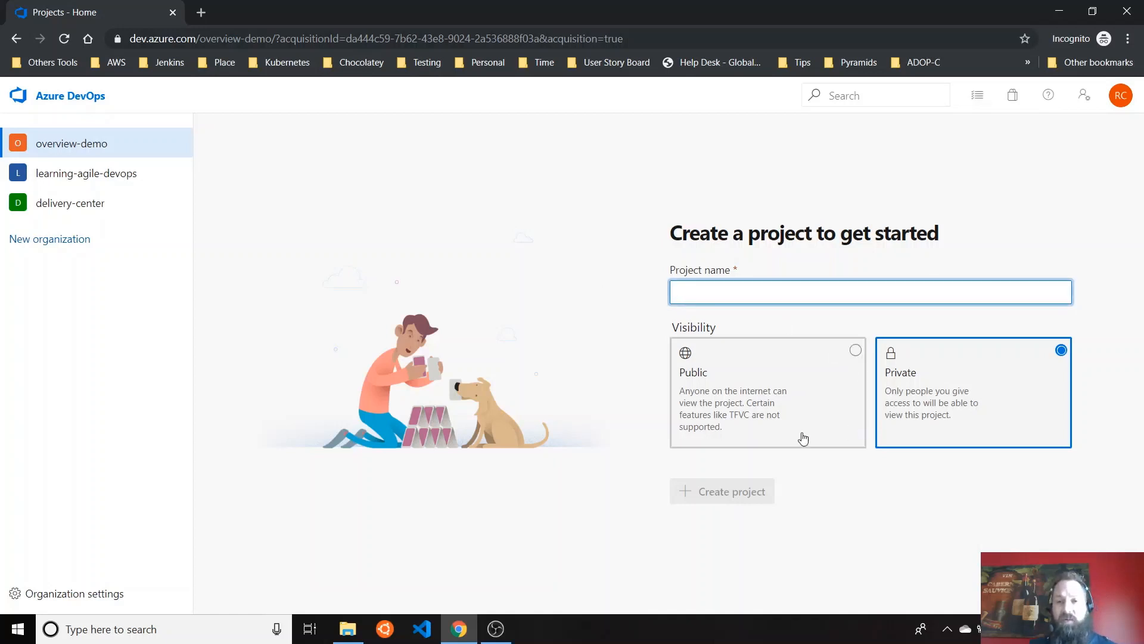
mouse_move(748, 413)
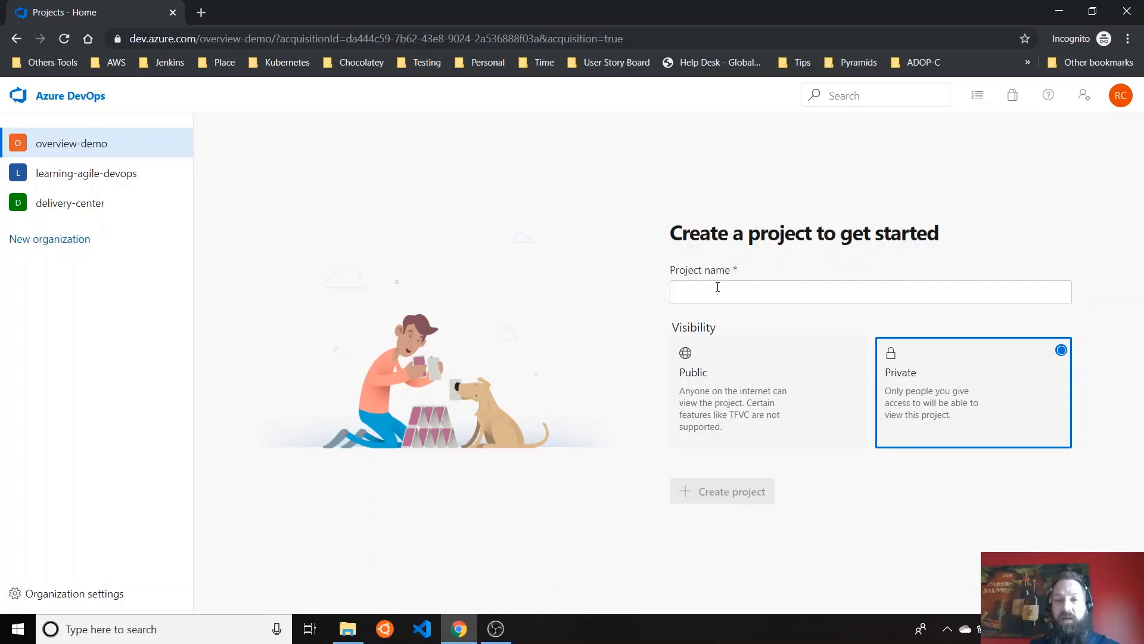
Create the private project overview-project.
type("overview-project")
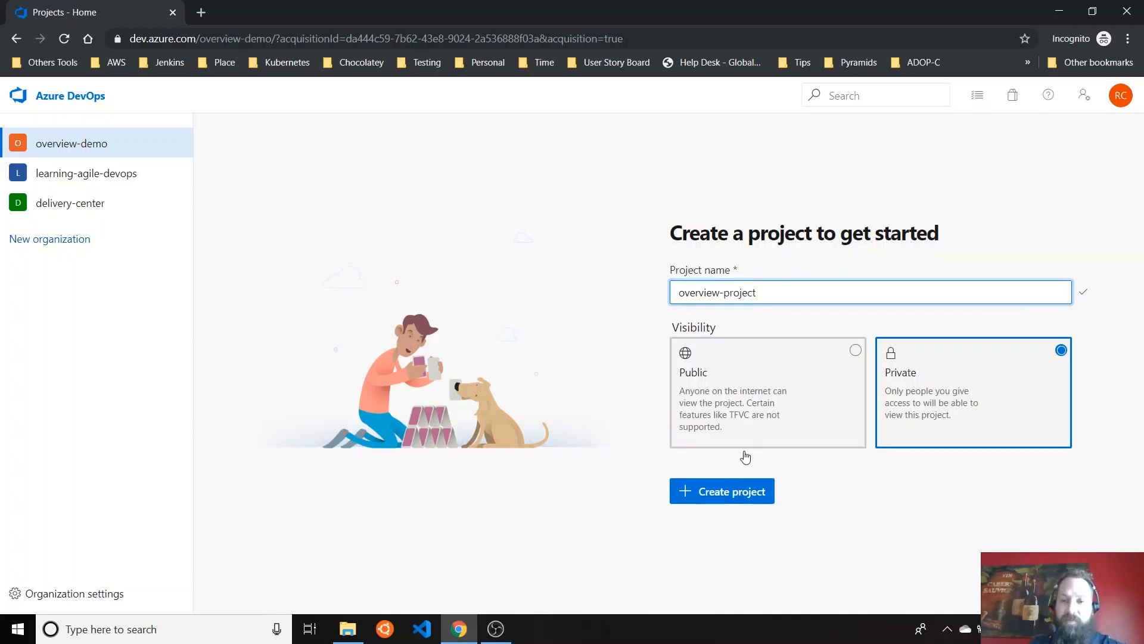
left_click(722, 491)
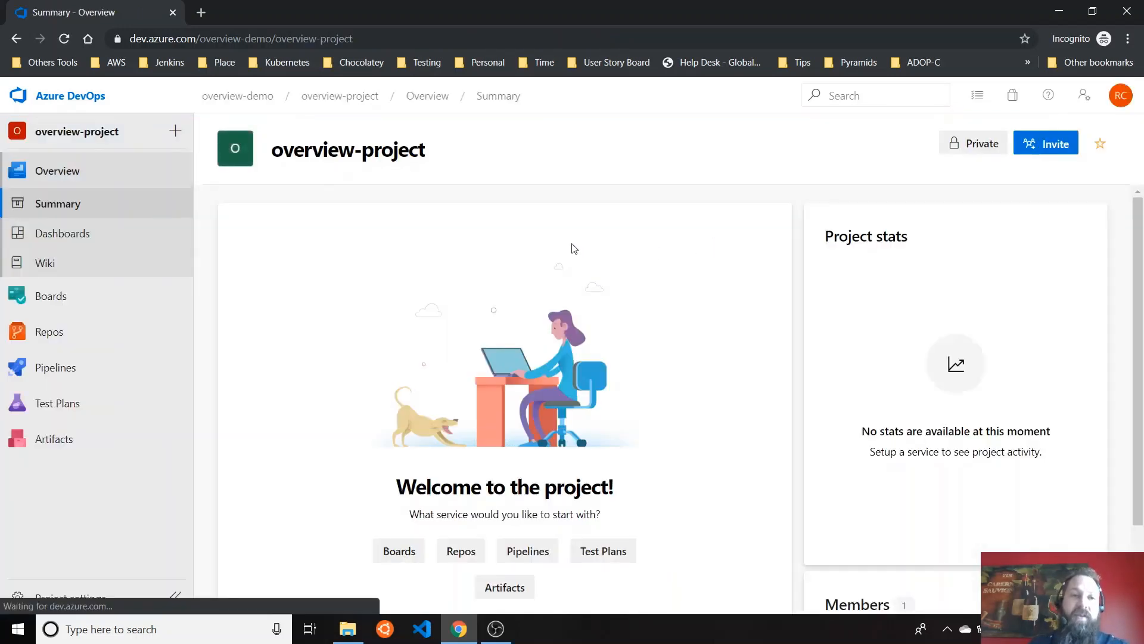
mouse_move(56, 171)
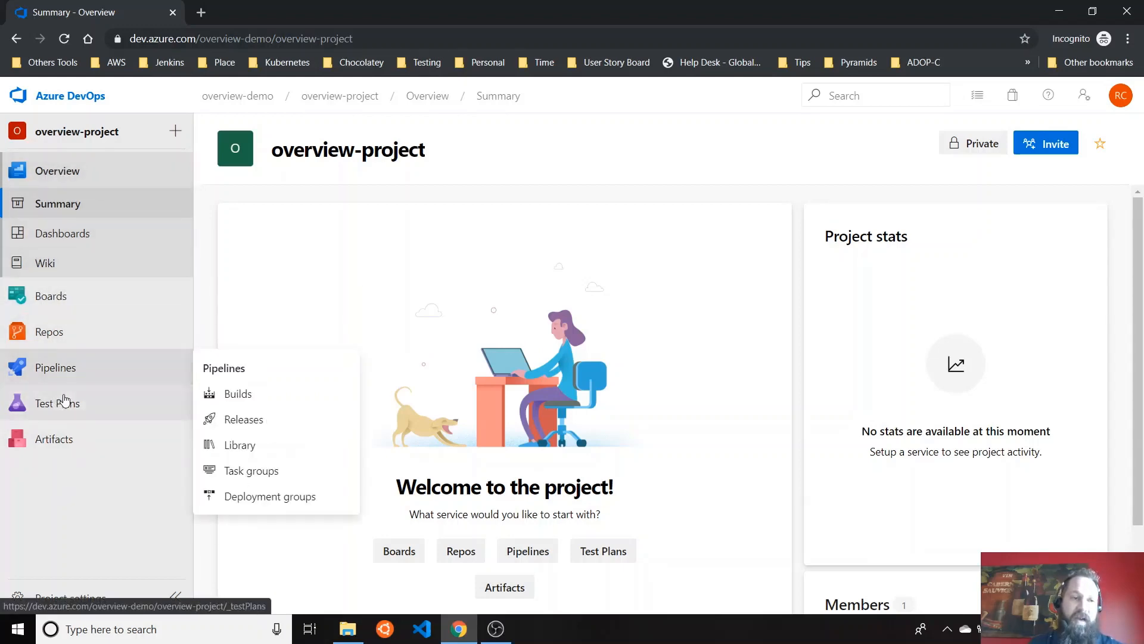
mouse_move(696, 254)
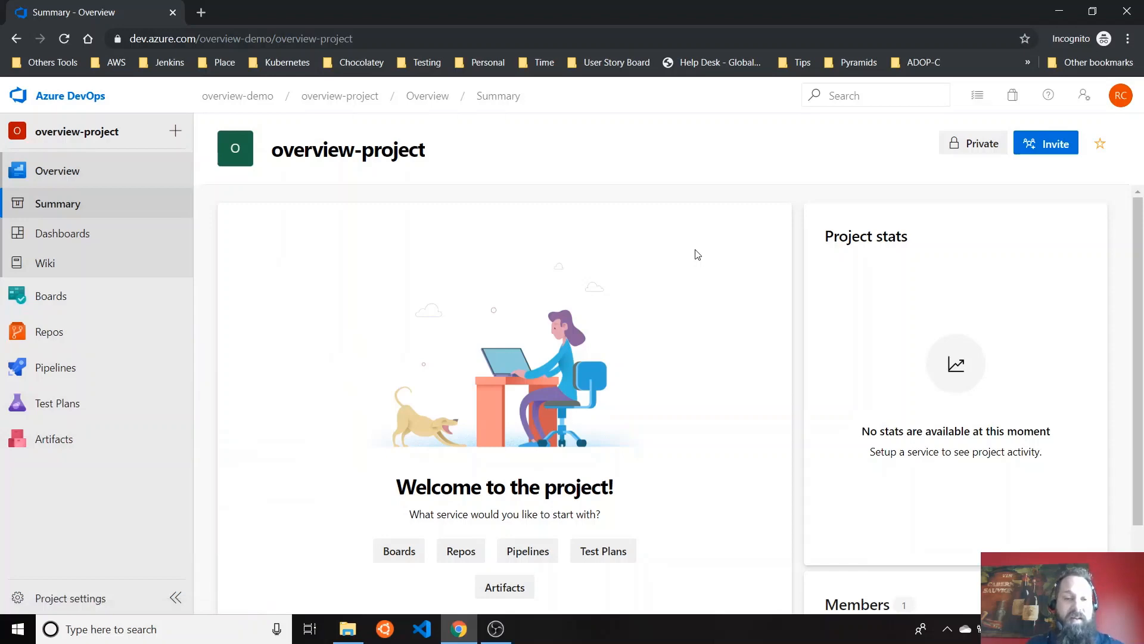
Scroll the overview-project welcome page, then show the Overview > Dashboards directory.
scroll("down", 3)
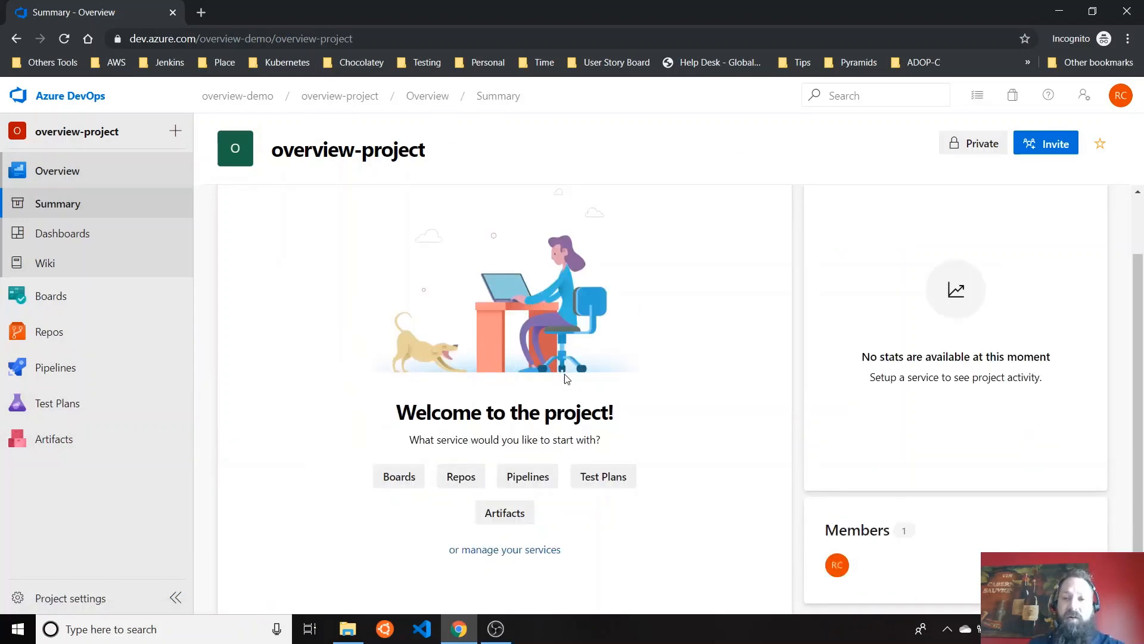
scroll("down", 3)
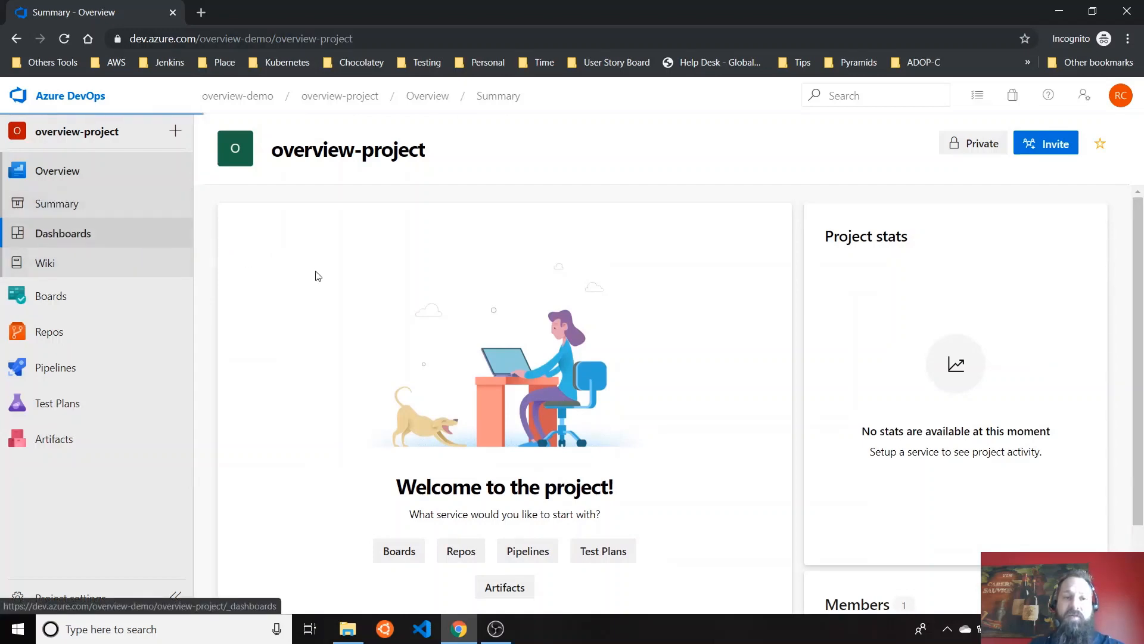
left_click(65, 233)
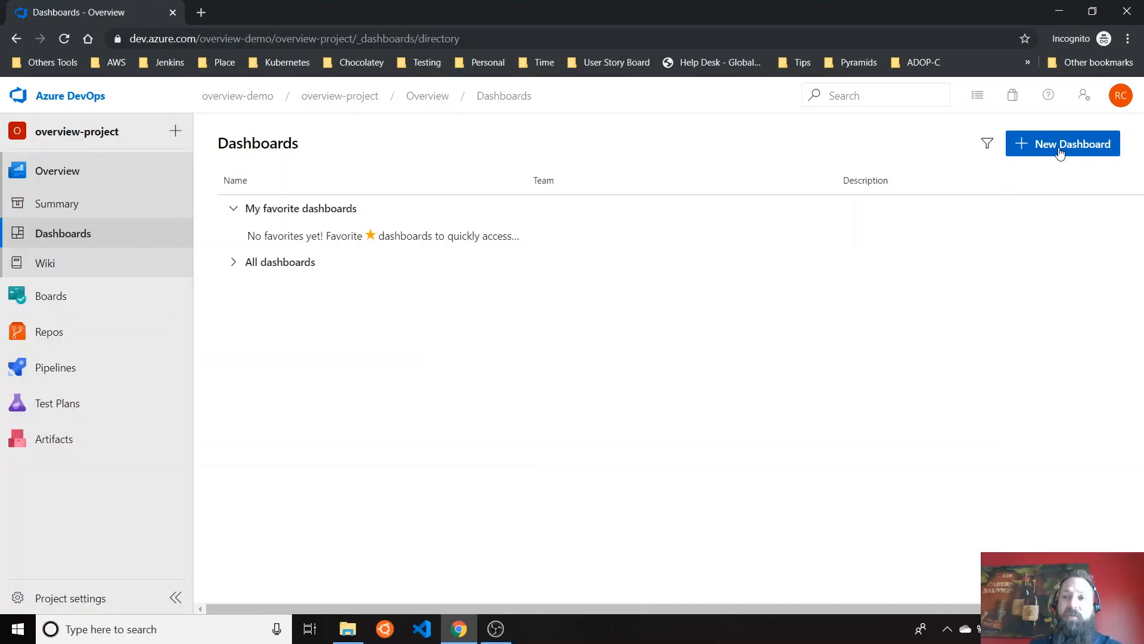
Create a new team dashboard named Data.
left_click(1063, 143)
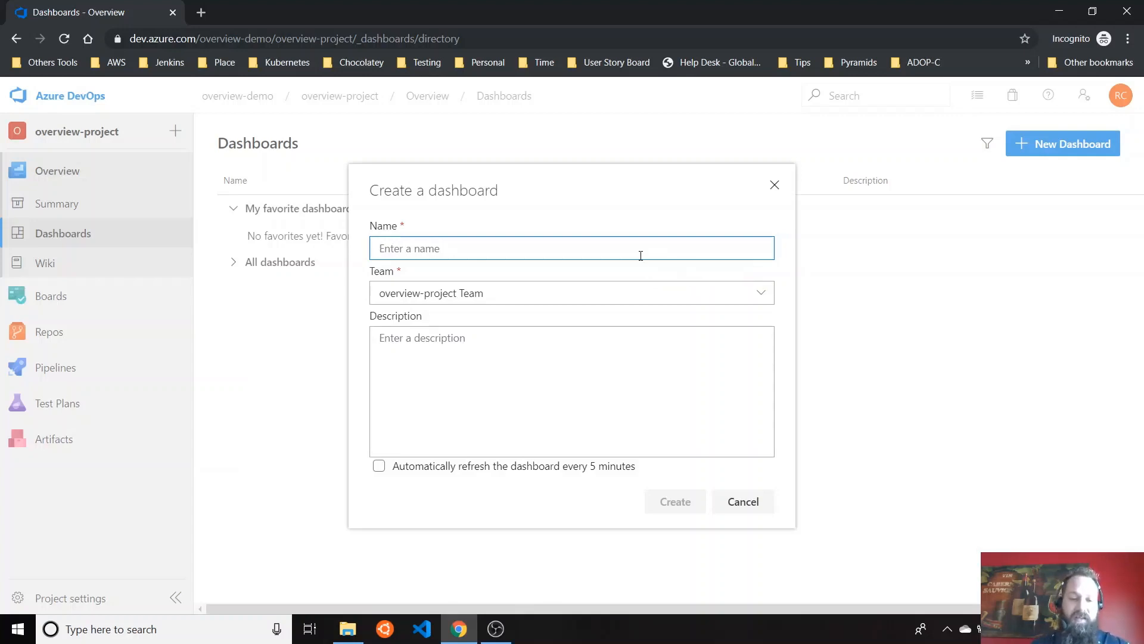
type("Data")
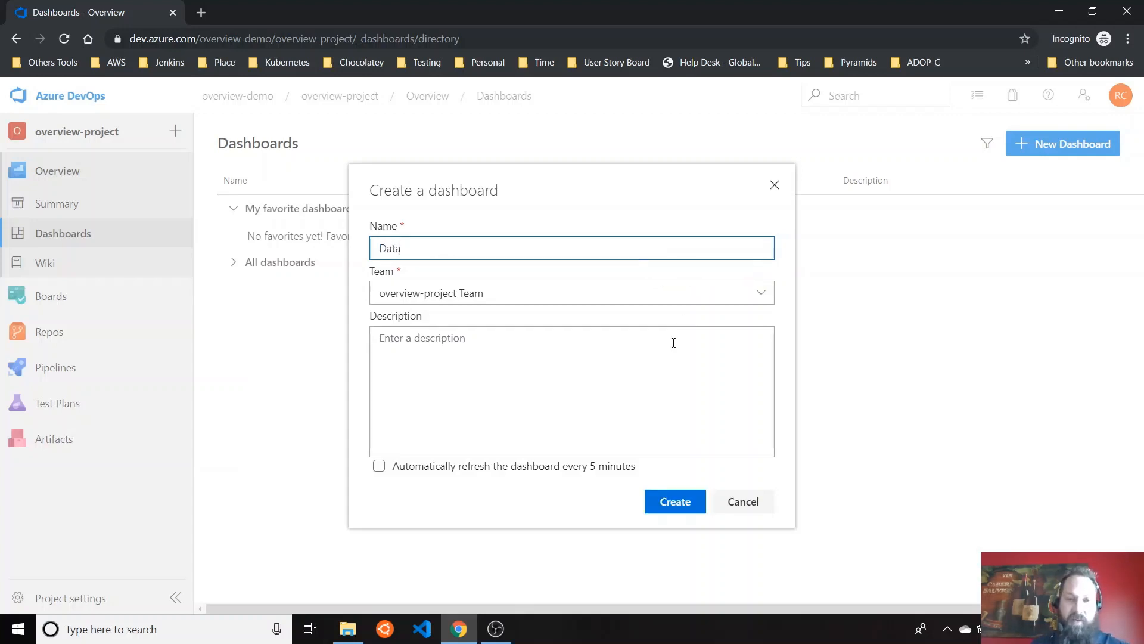
left_click(674, 501)
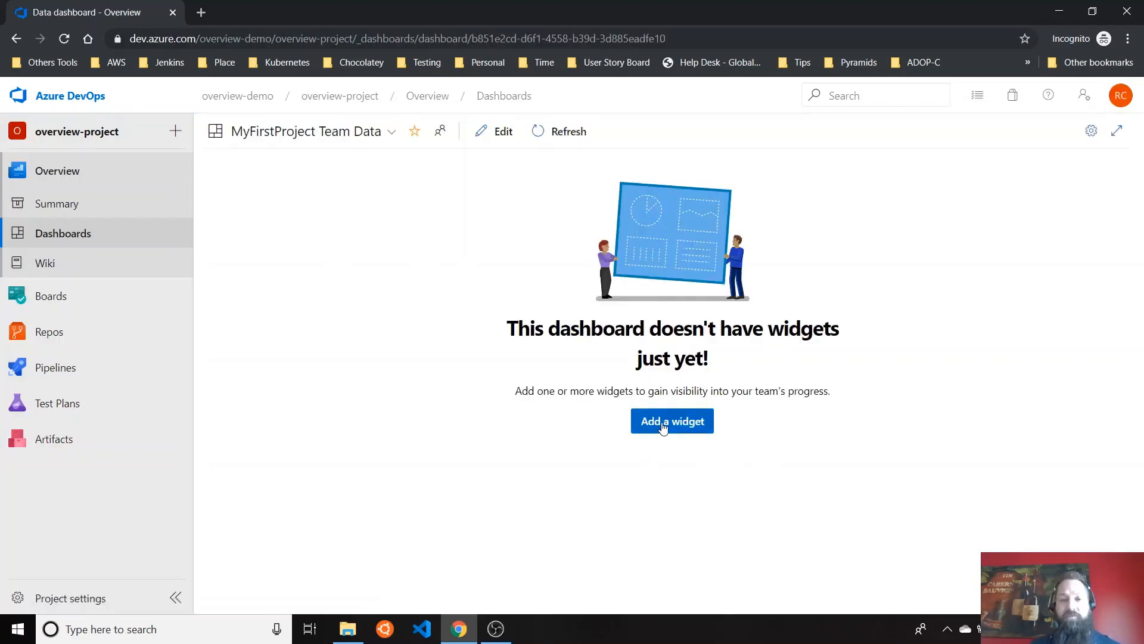
left_click(670, 421)
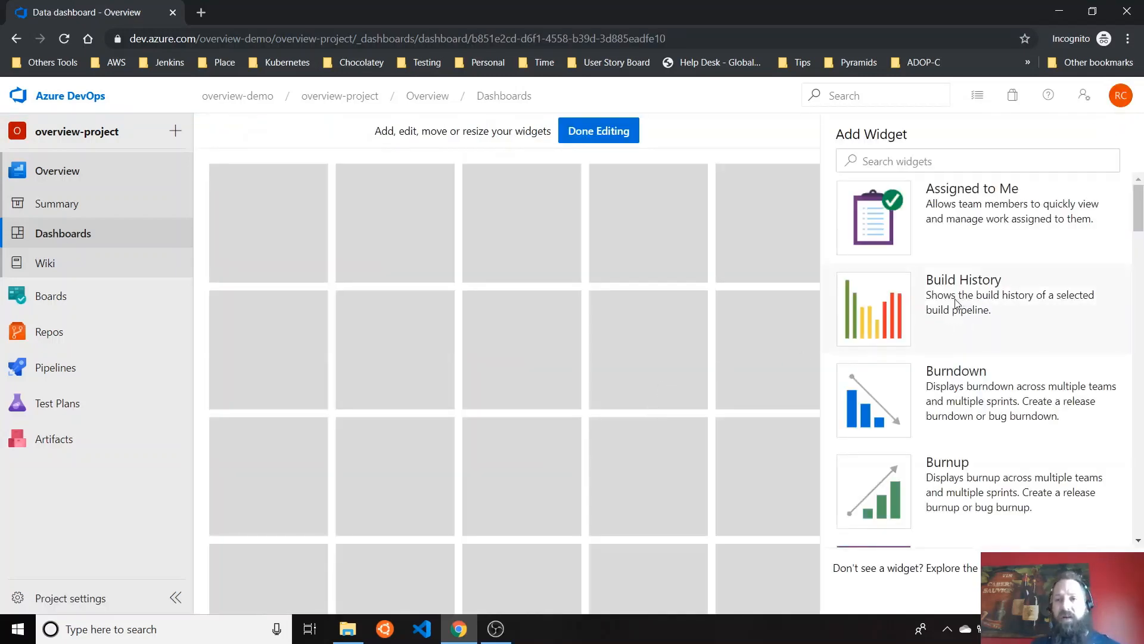
scroll("down", 3)
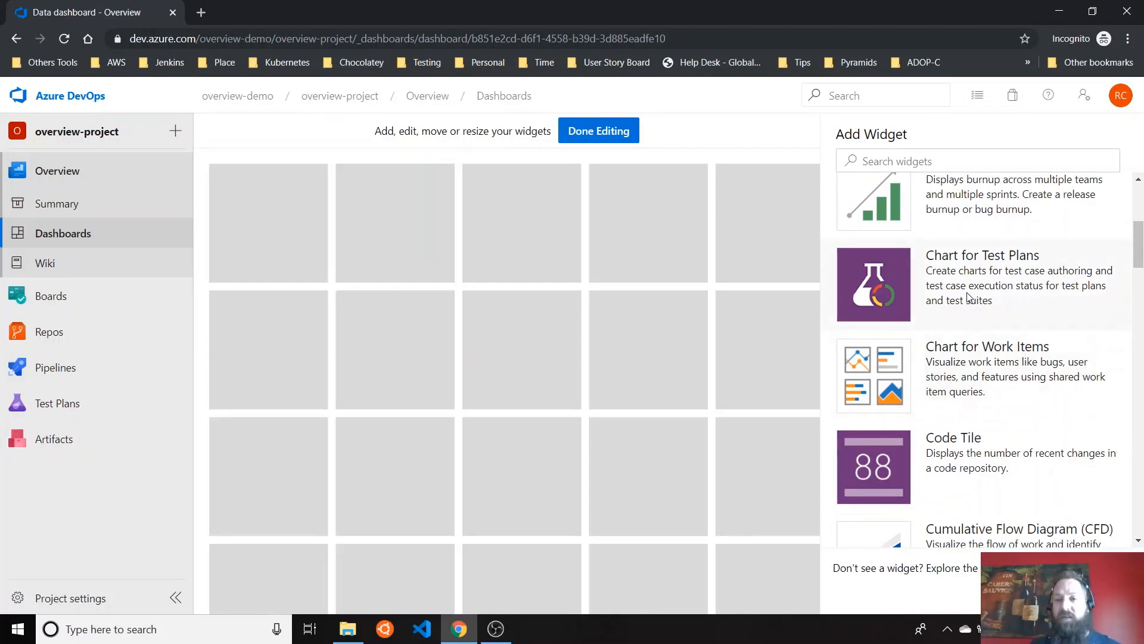
mouse_move(975, 278)
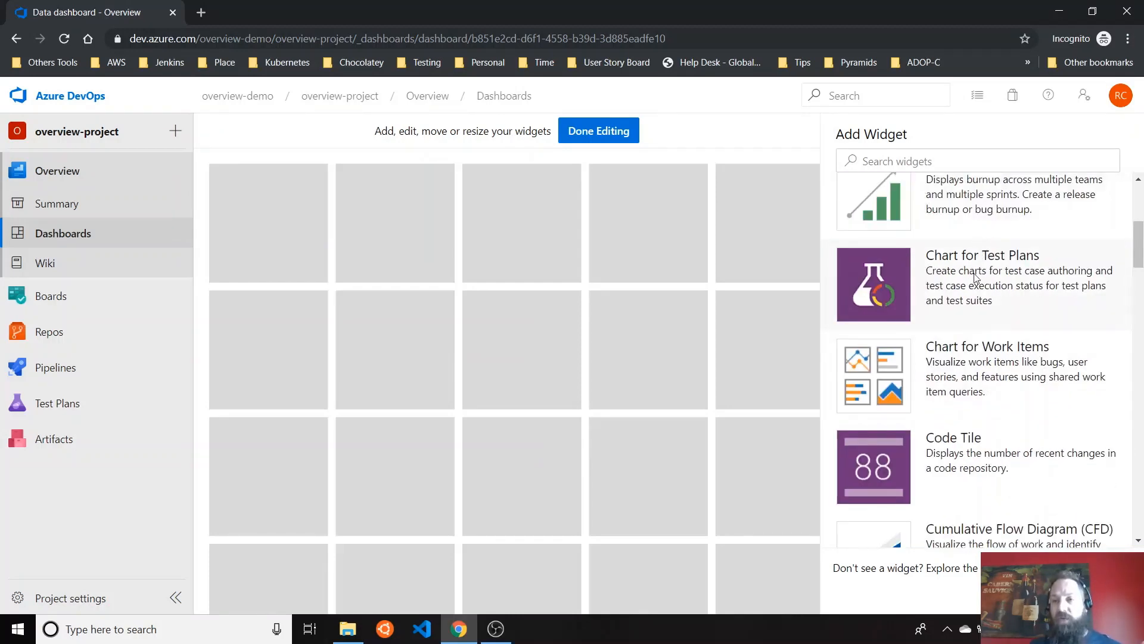
scroll("down", 3)
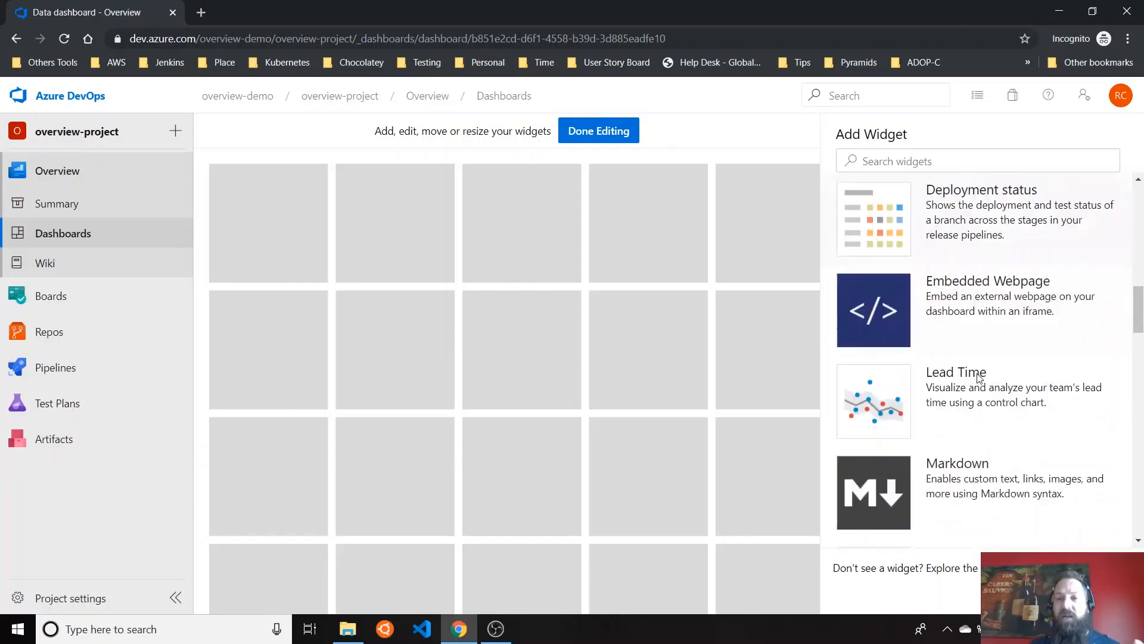
scroll("down", 3)
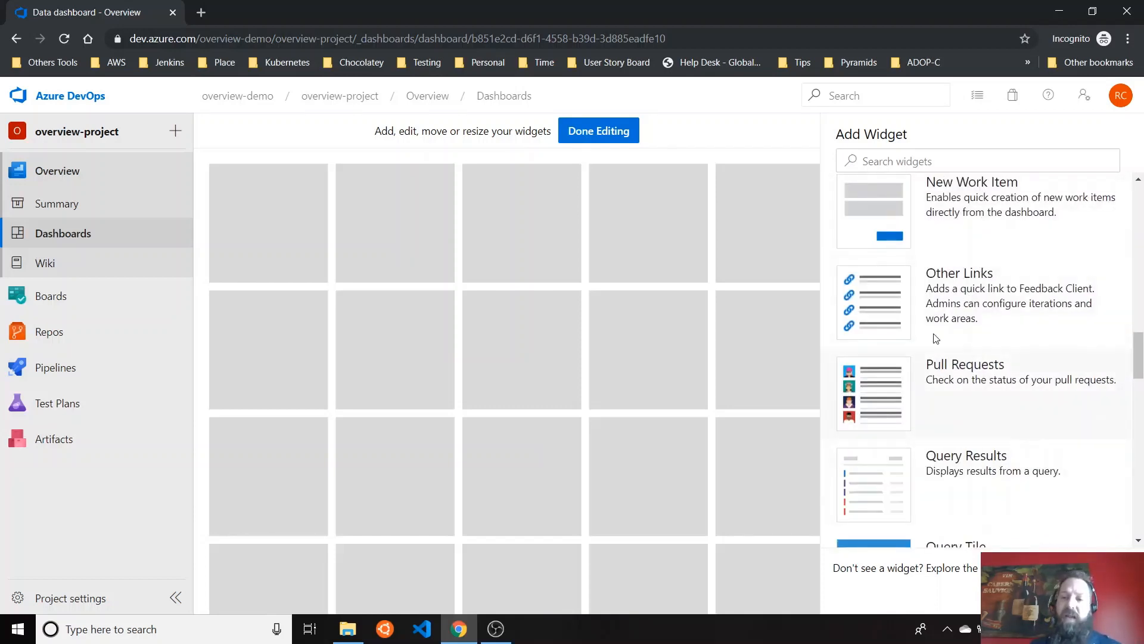
mouse_move(968, 453)
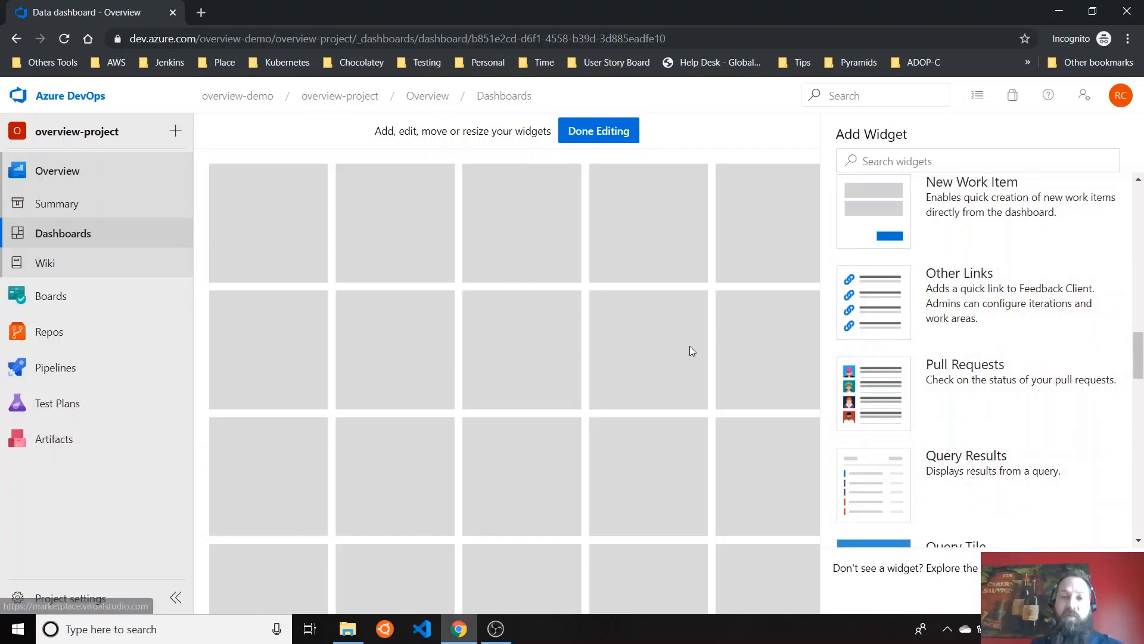
mouse_move(46, 263)
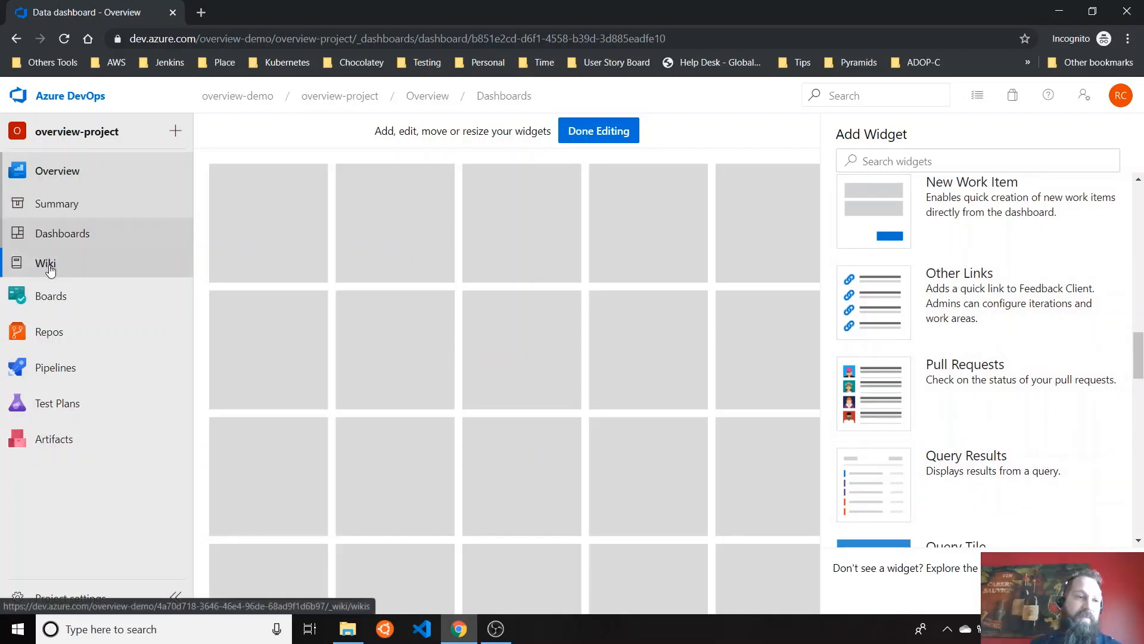
Go to Wiki and create the project wiki.
left_click(45, 263)
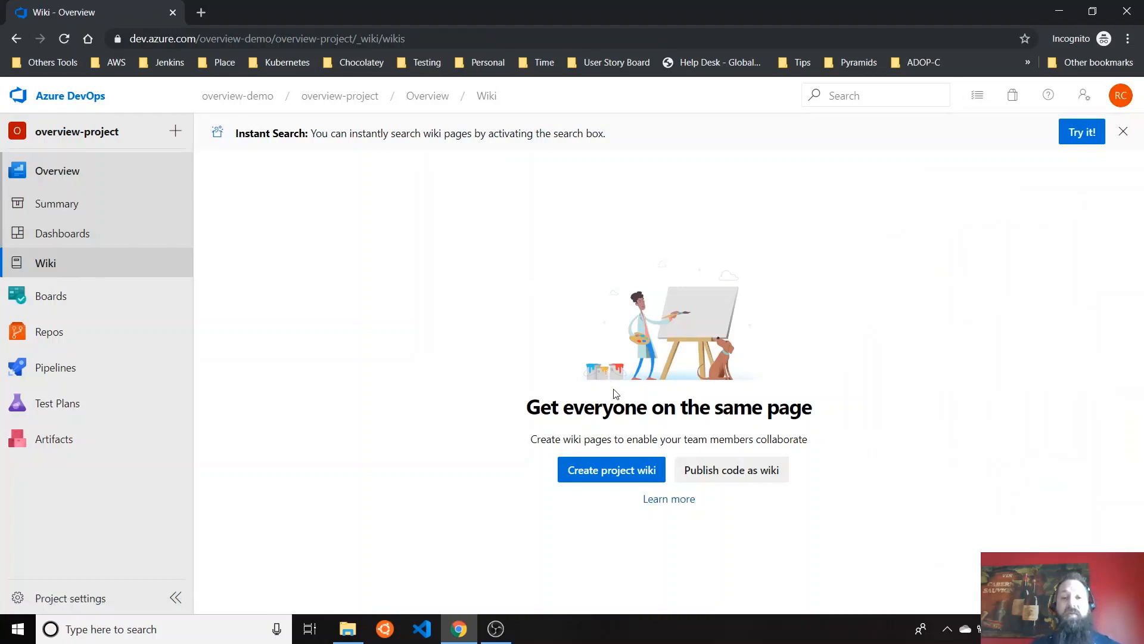
left_click(611, 469)
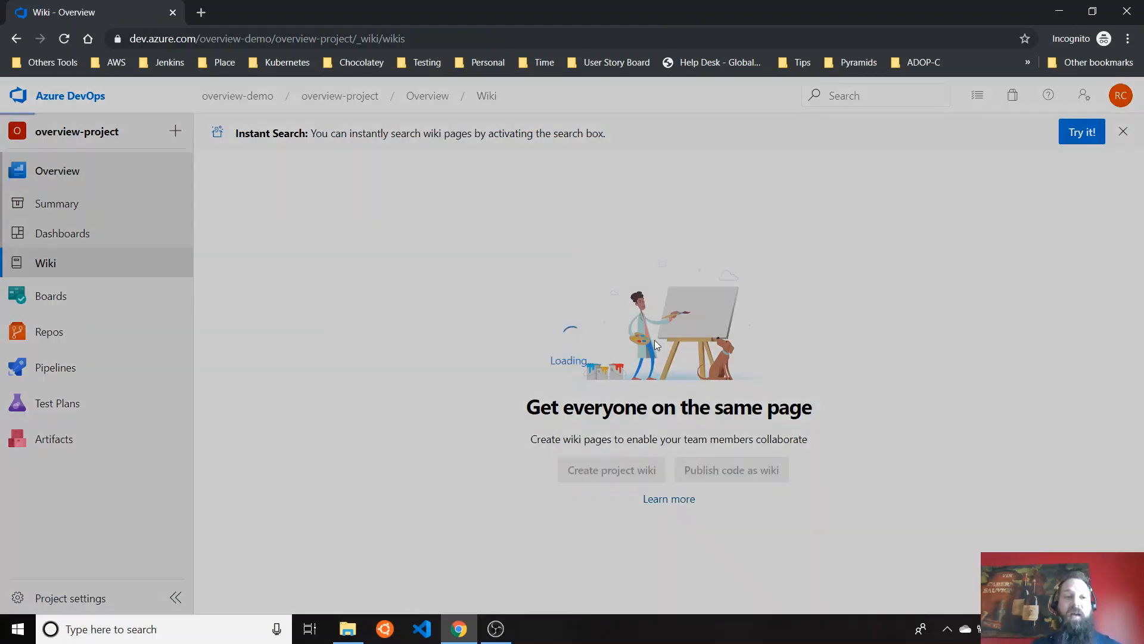
left_click(611, 468)
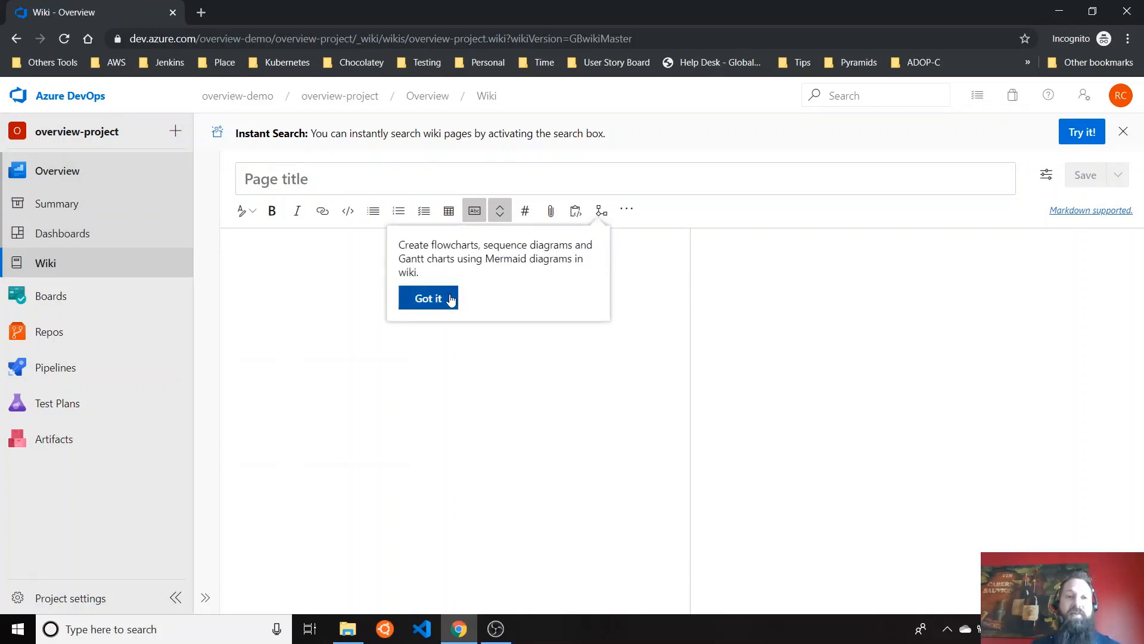
Dismiss the diagram tip and insert a YAML tag block and e = mc² formula.
left_click(428, 298)
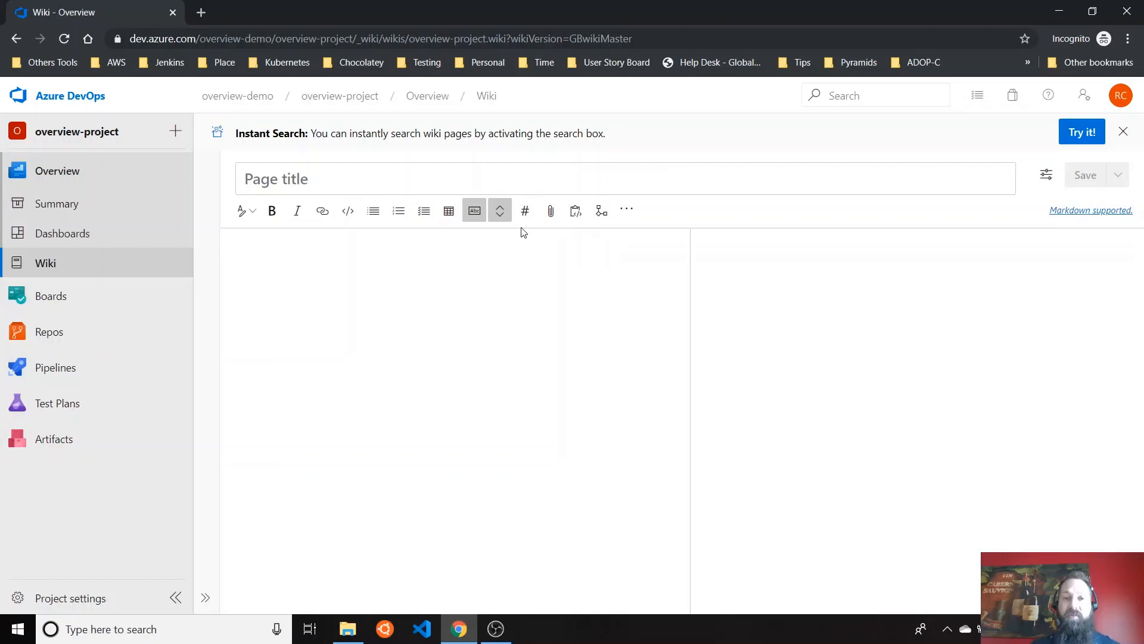
mouse_move(500, 211)
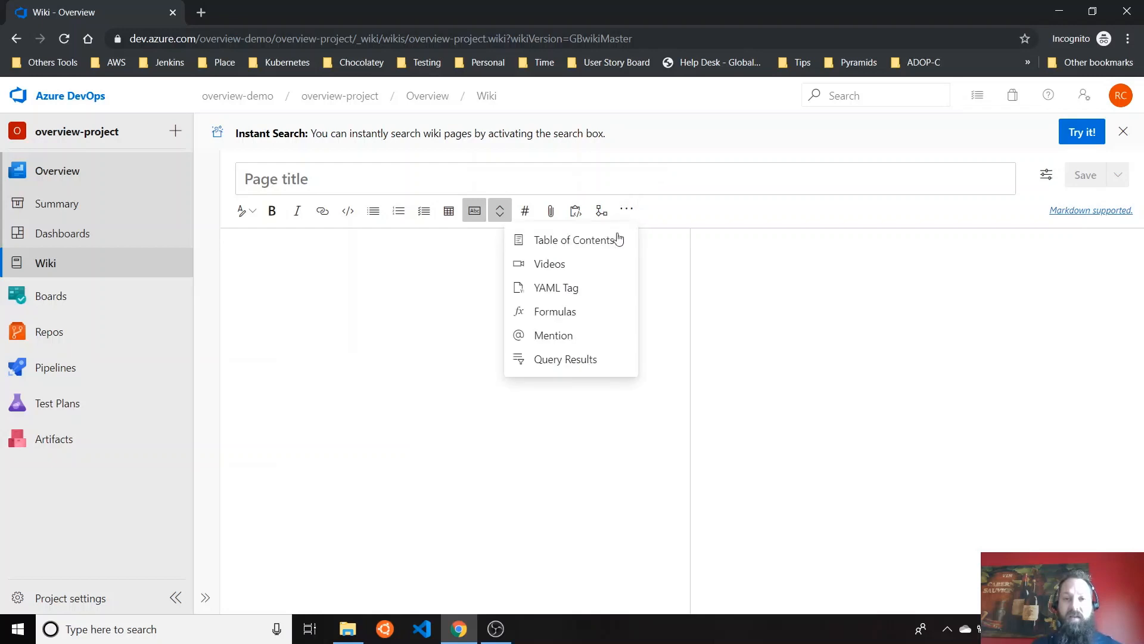
mouse_move(579, 287)
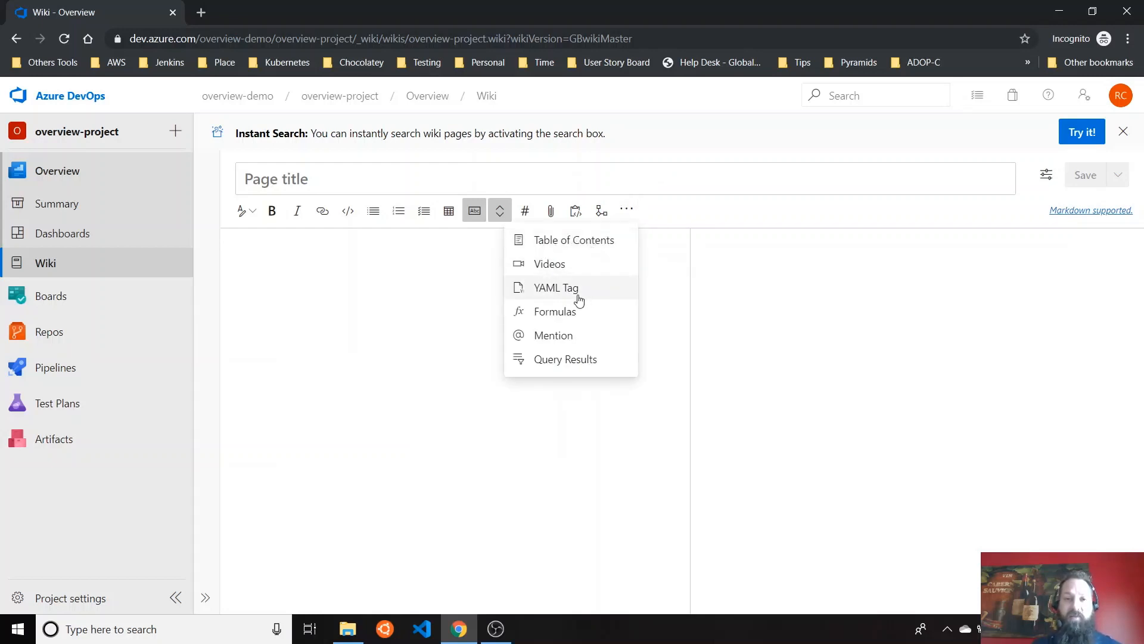
left_click(556, 286)
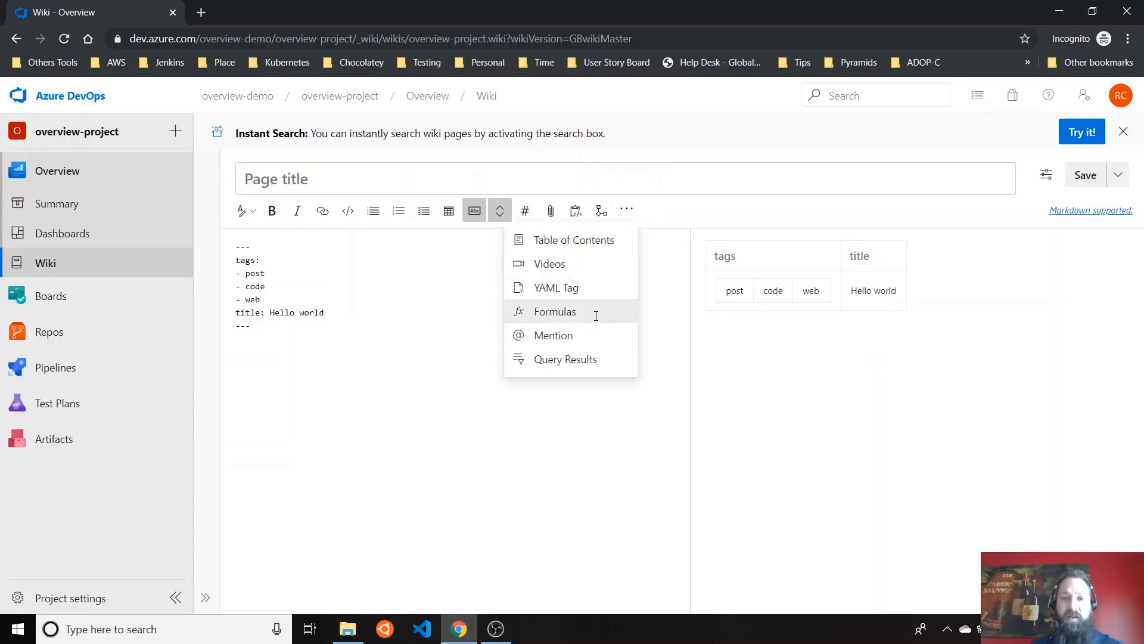
left_click(555, 312)
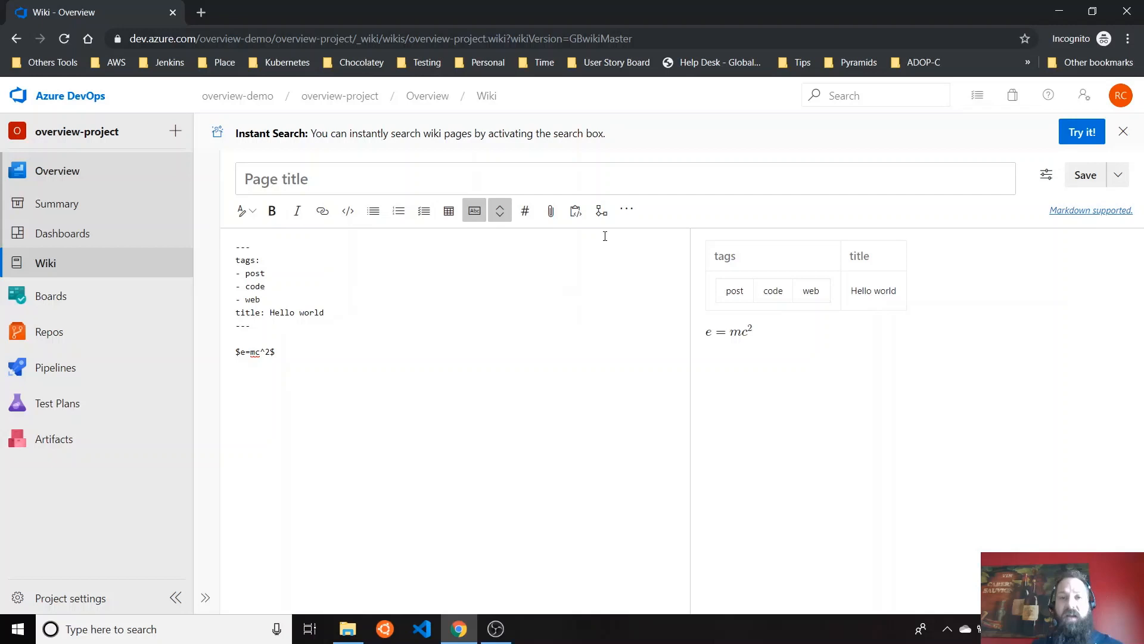
Add bold text 'Anything here', then head to Boards, triggering the unsaved-changes prompt.
left_click(499, 211)
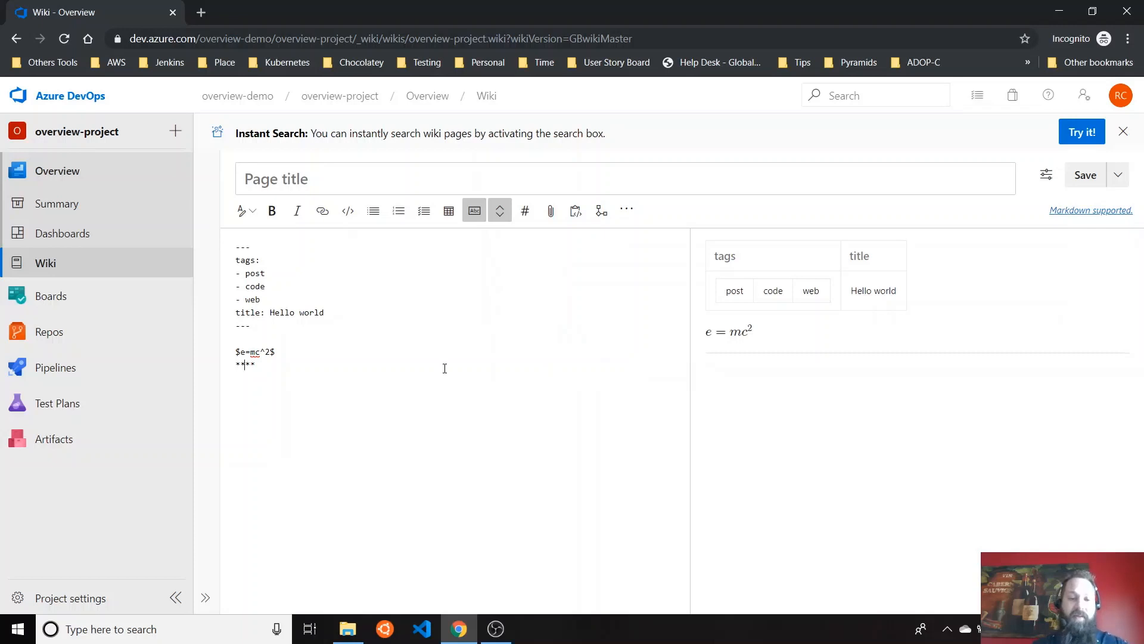
type("Anything he")
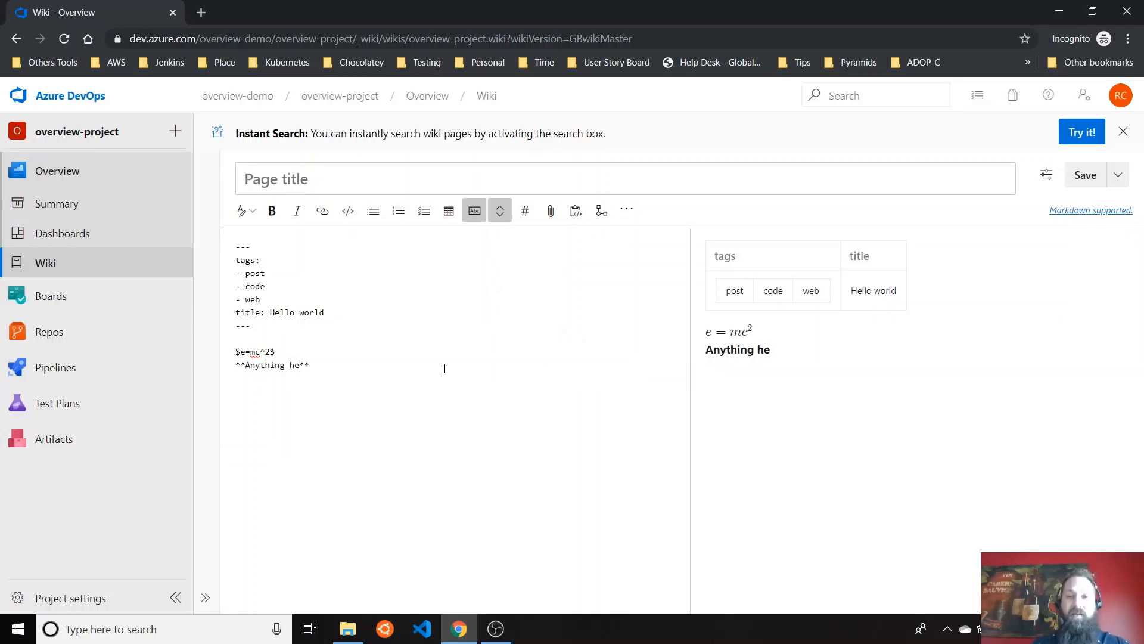
type("re")
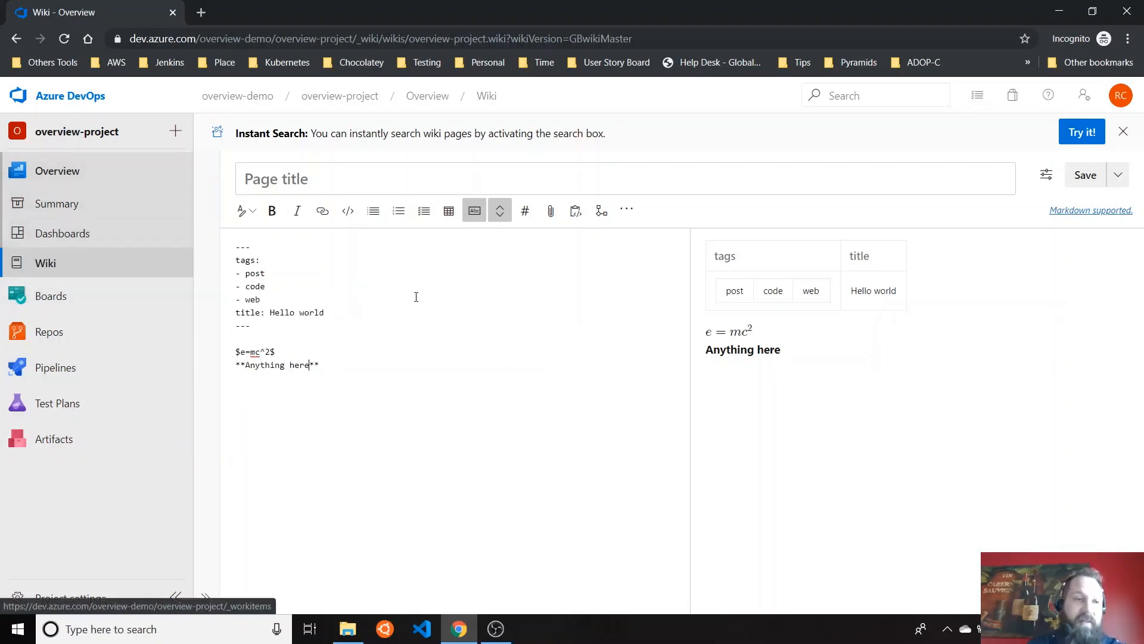
mouse_move(50, 296)
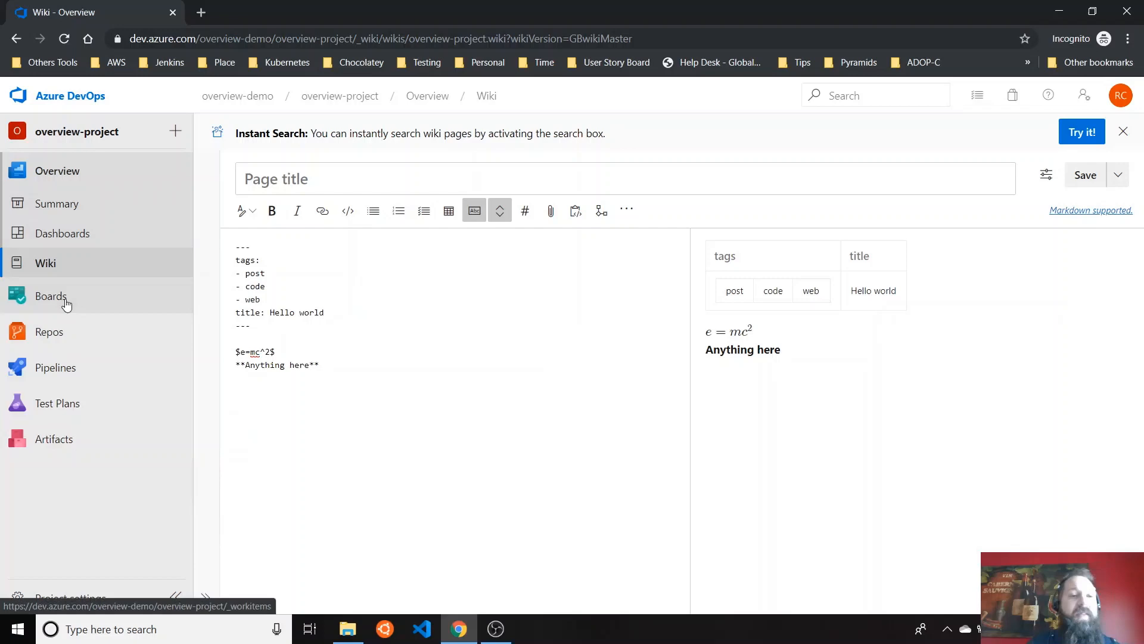
left_click(49, 295)
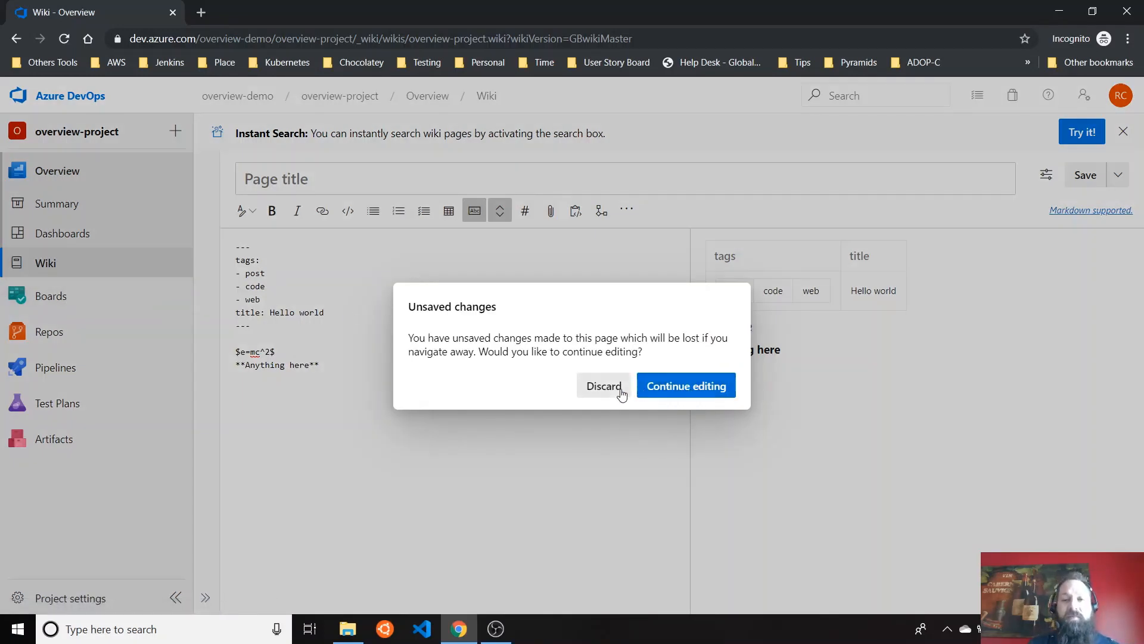
Discard the wiki draft and check the available New Work Item types.
left_click(602, 385)
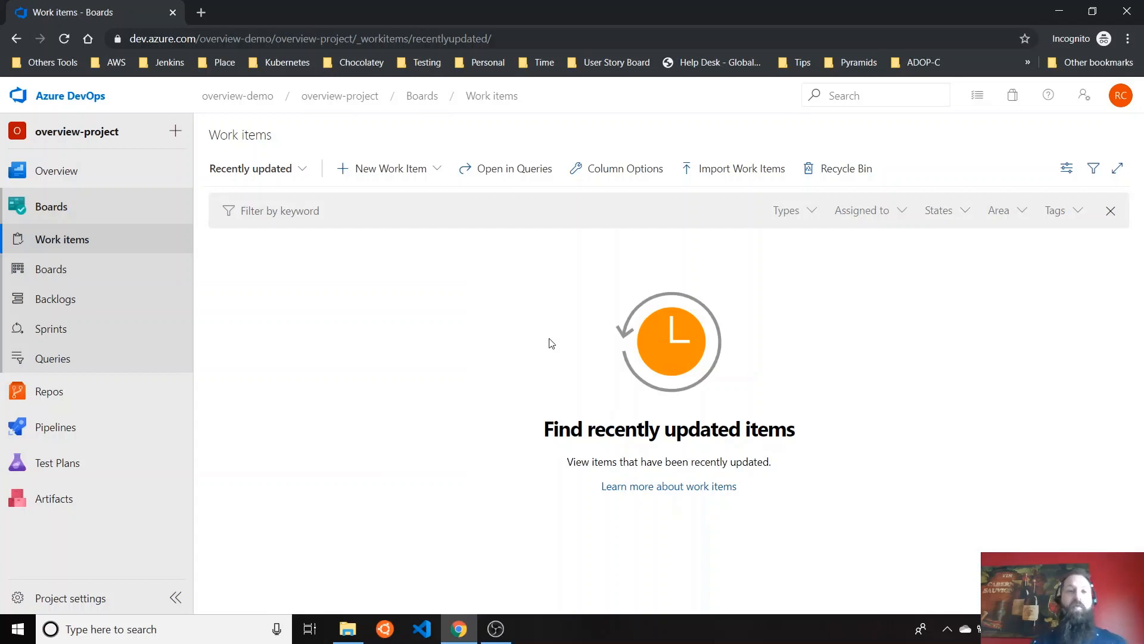
left_click(389, 168)
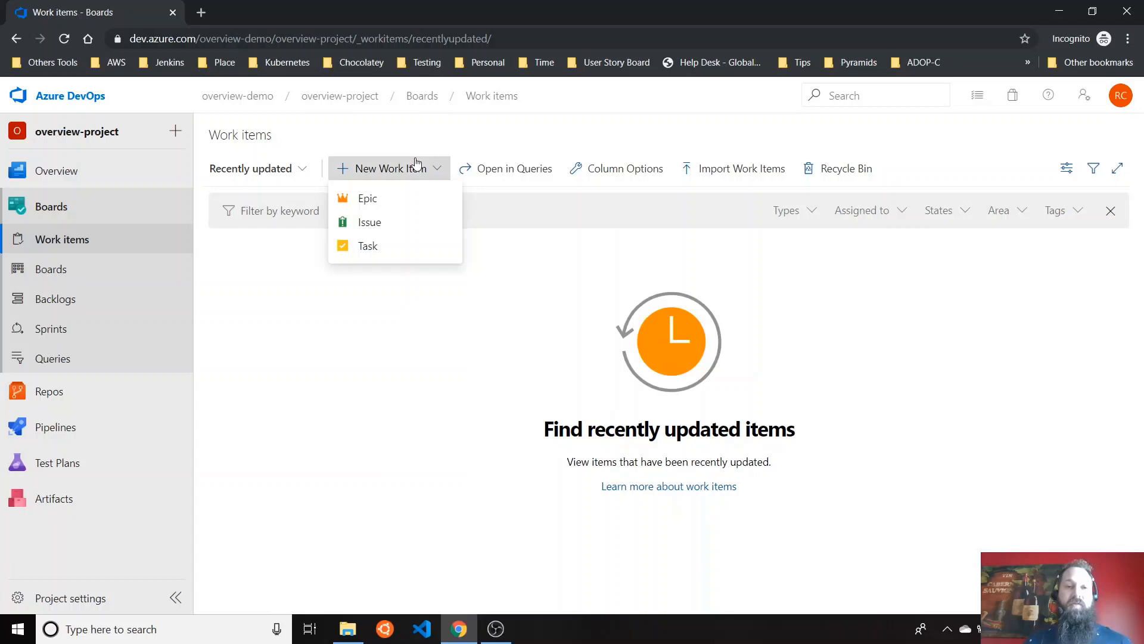
left_click(568, 252)
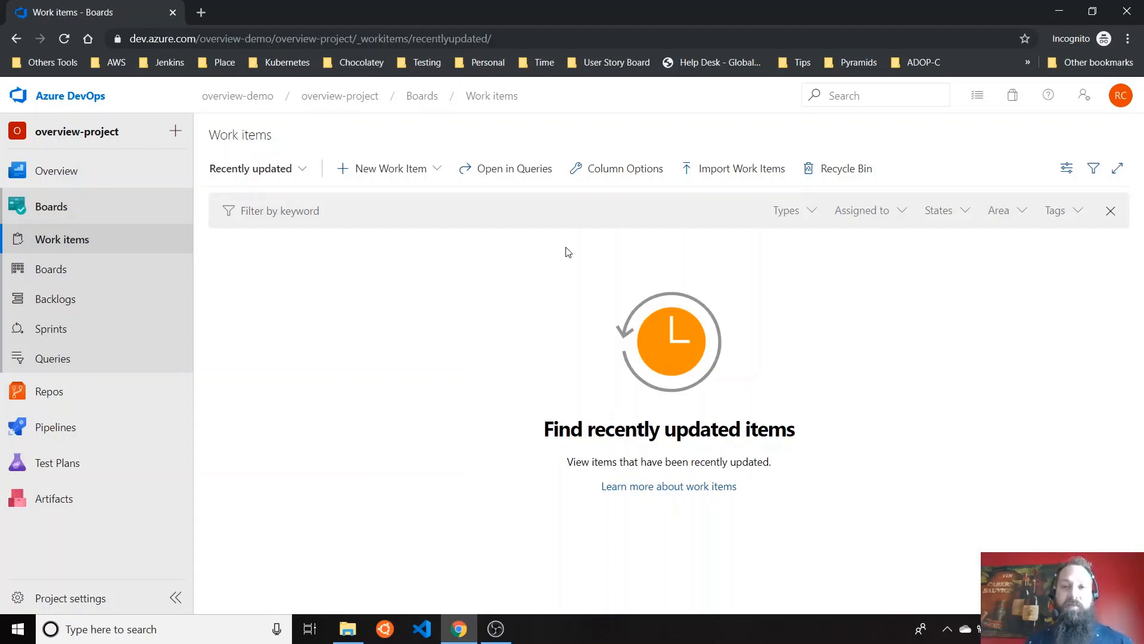
mouse_move(573, 258)
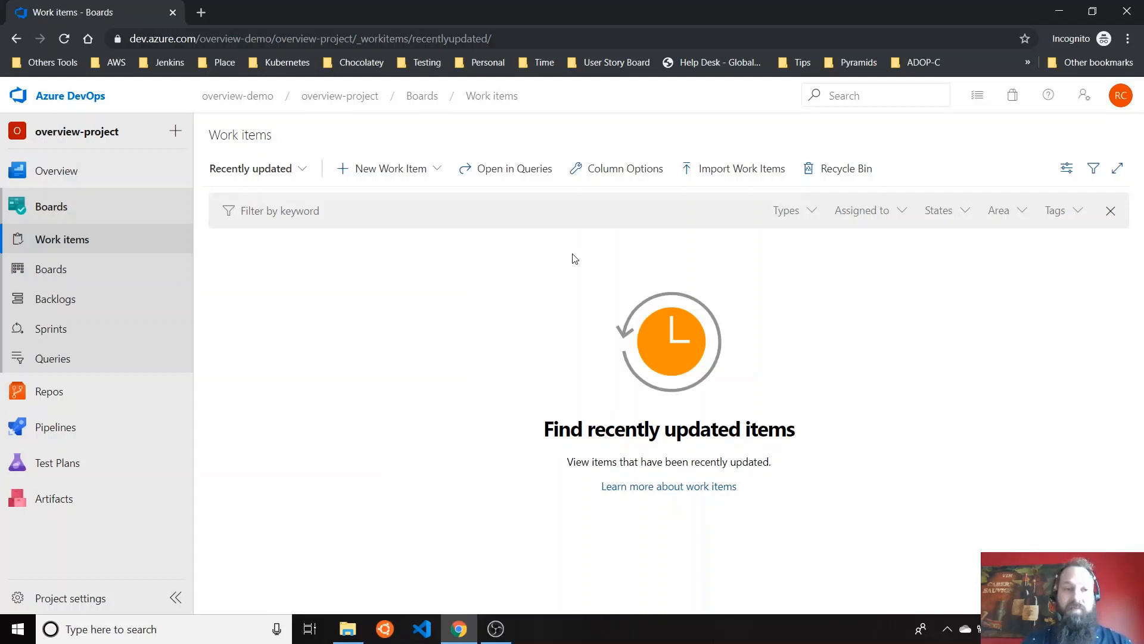
mouse_move(527, 266)
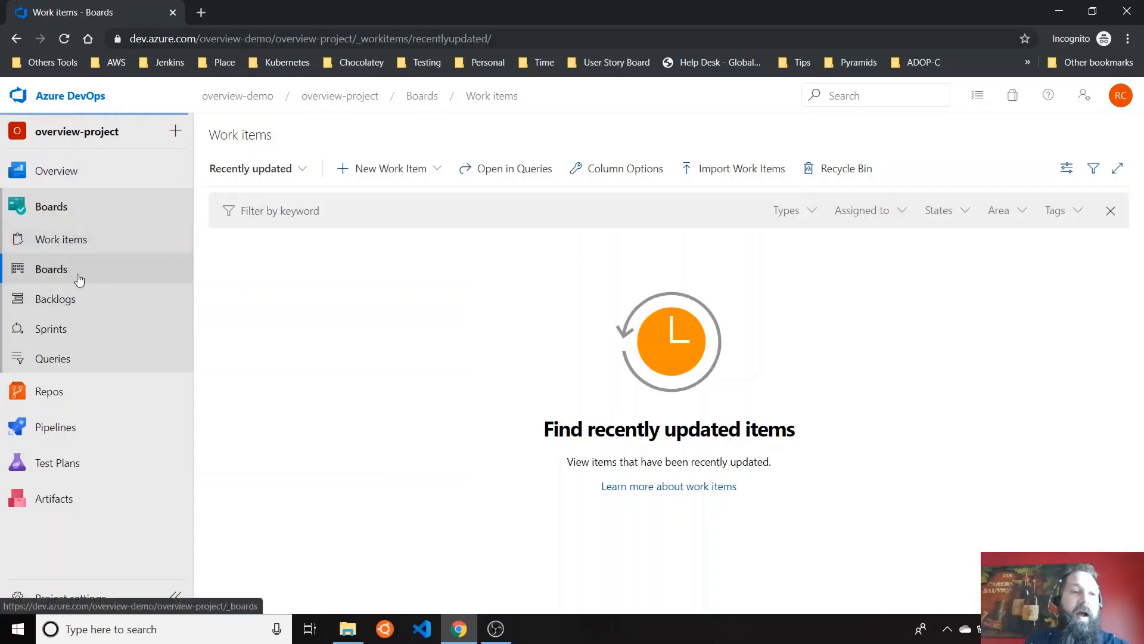
Add a Feature-1 issue to the To Do column of the team board.
left_click(51, 269)
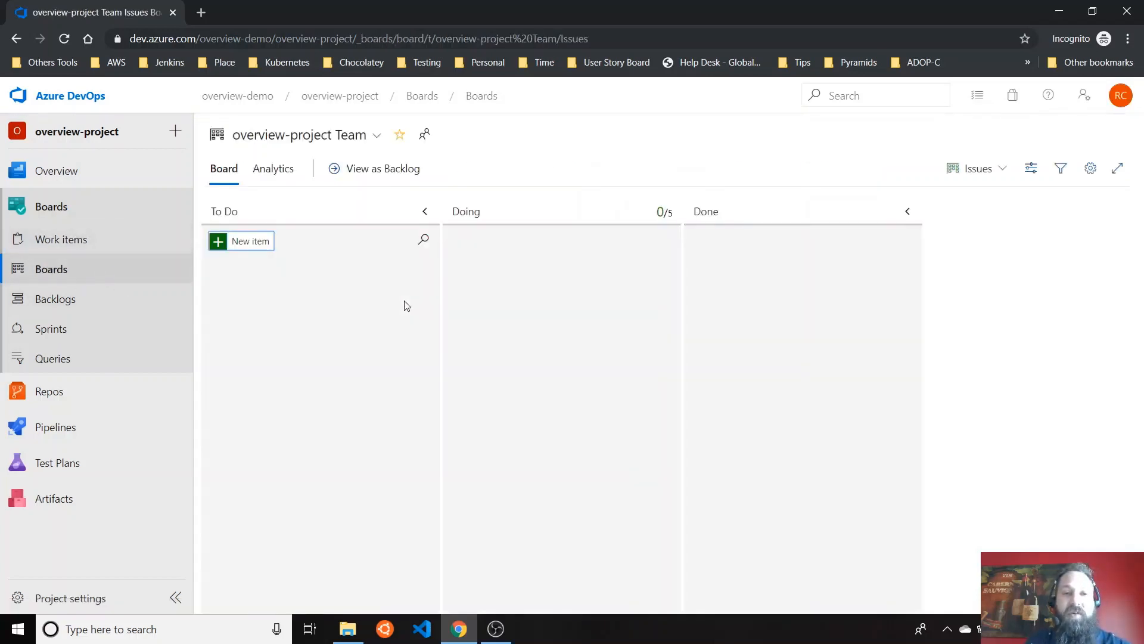
mouse_move(471, 308)
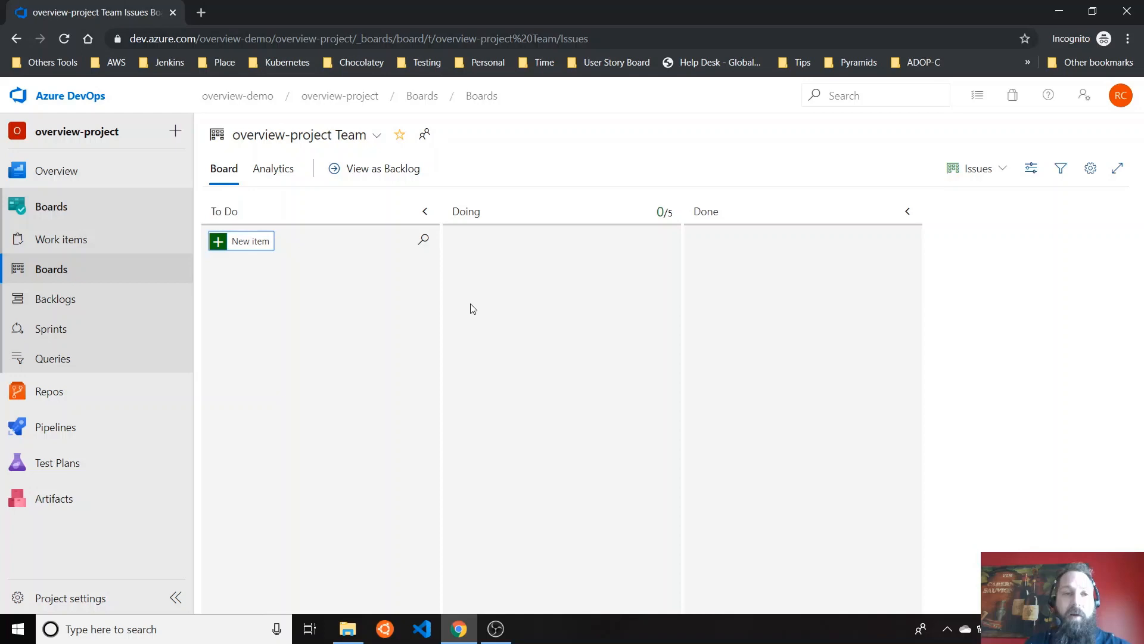
left_click(250, 241)
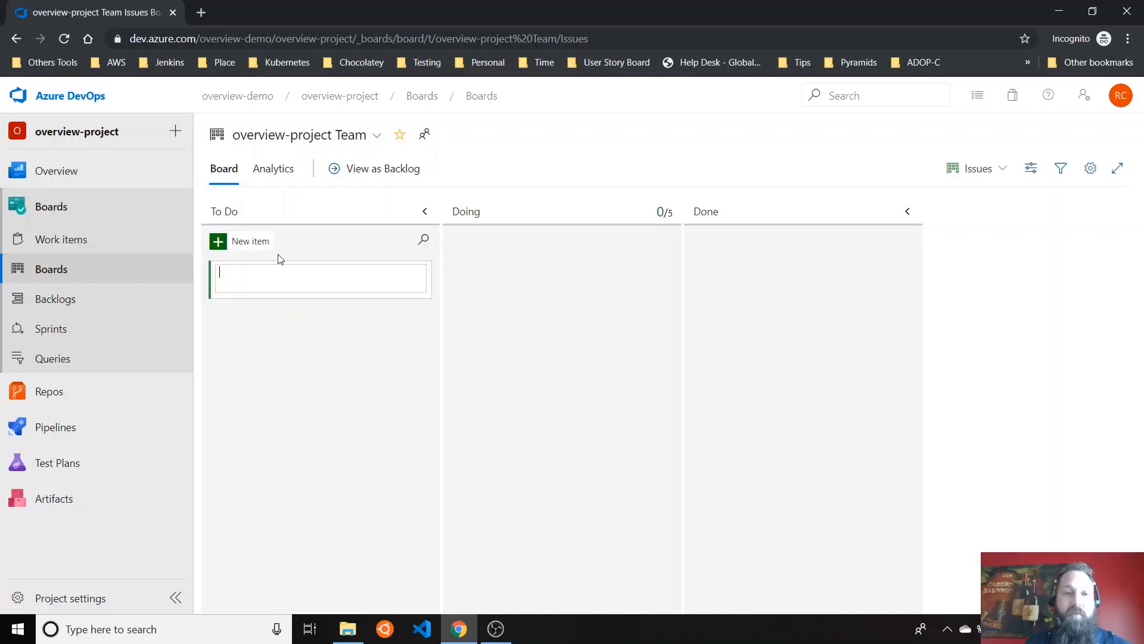
type("Fea")
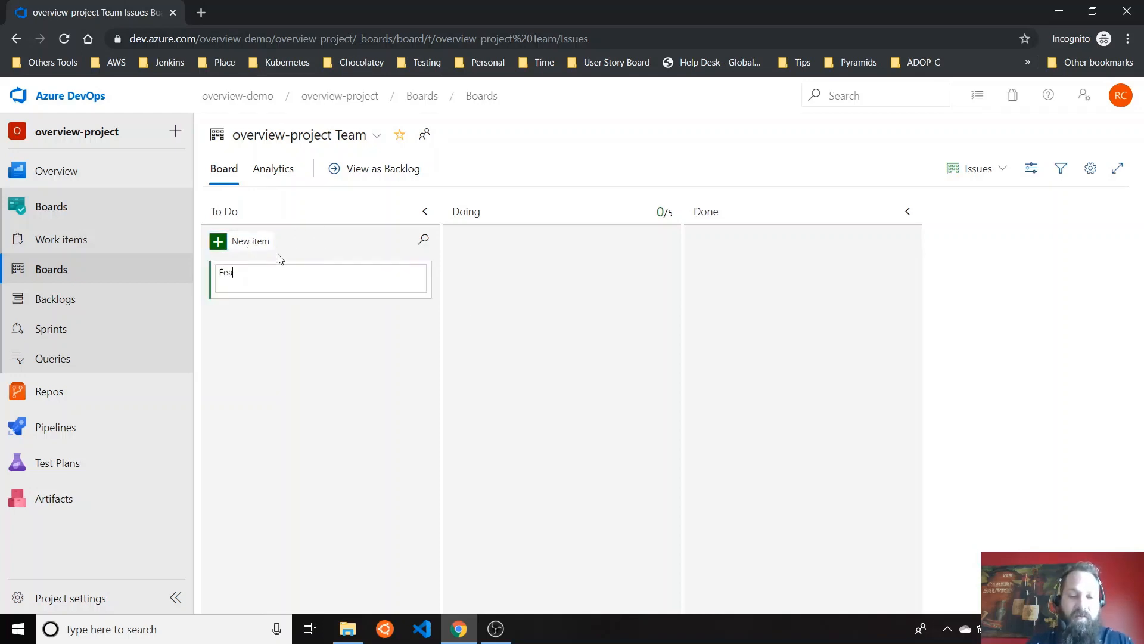
key("Enter")
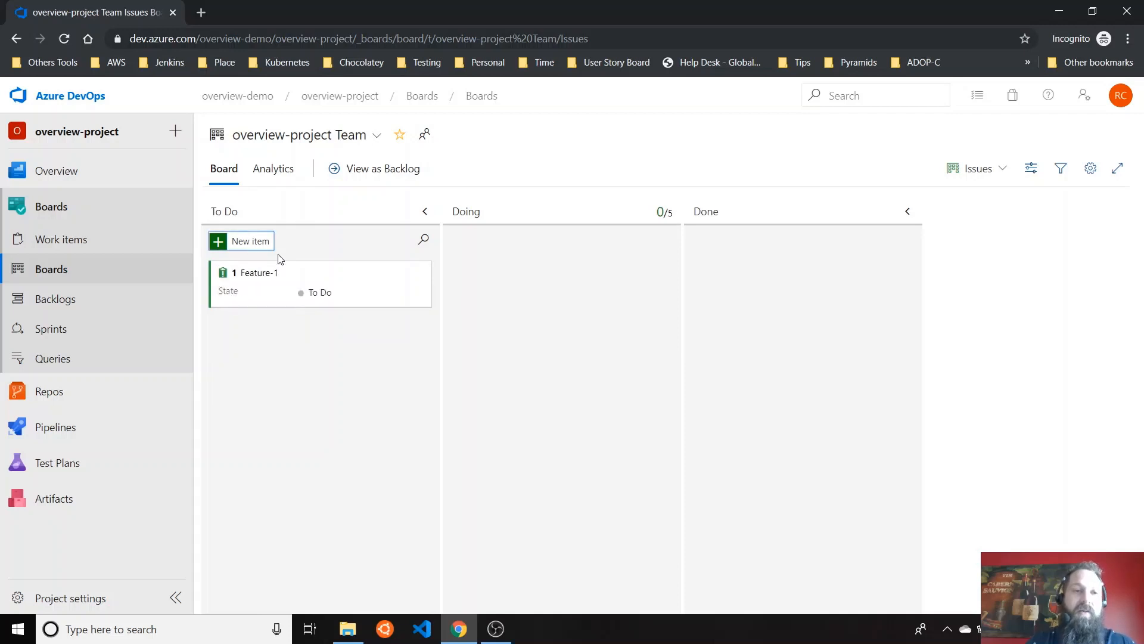
mouse_move(488, 247)
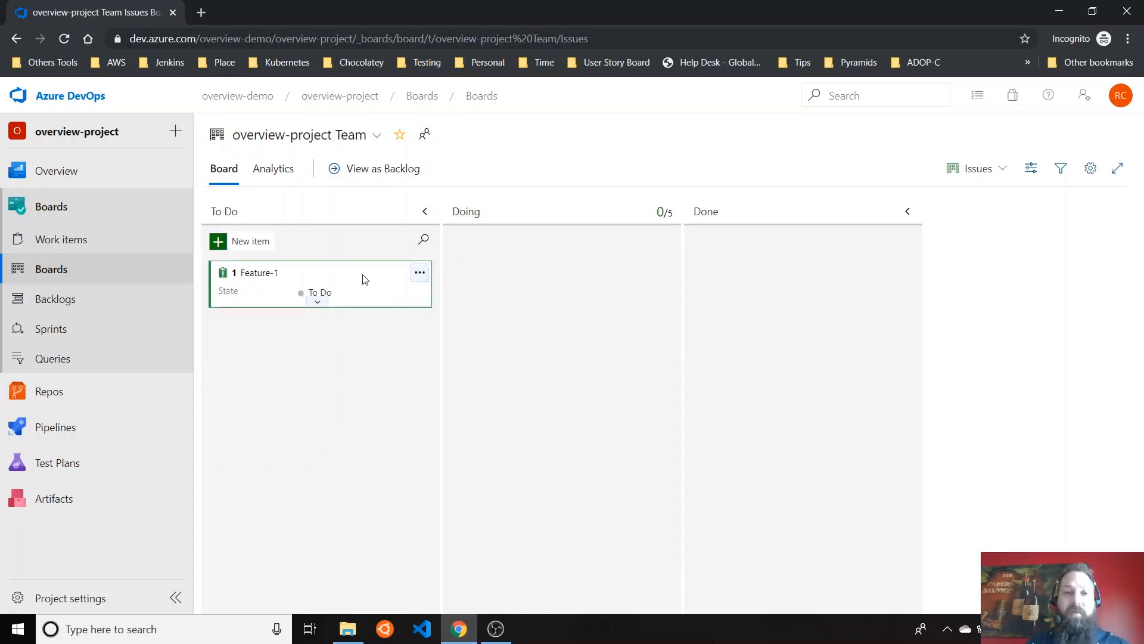
Move Feature-1 to Doing, then Done, back to Doing, and view its details.
left_click_drag(320, 283, 560, 251)
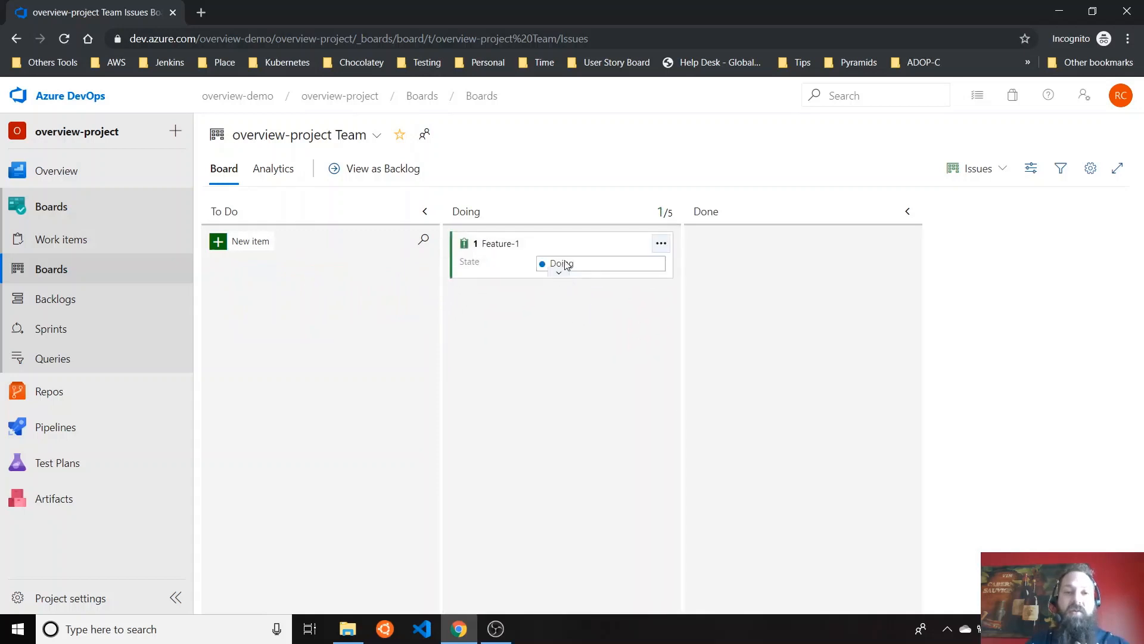
left_click_drag(562, 244, 799, 256)
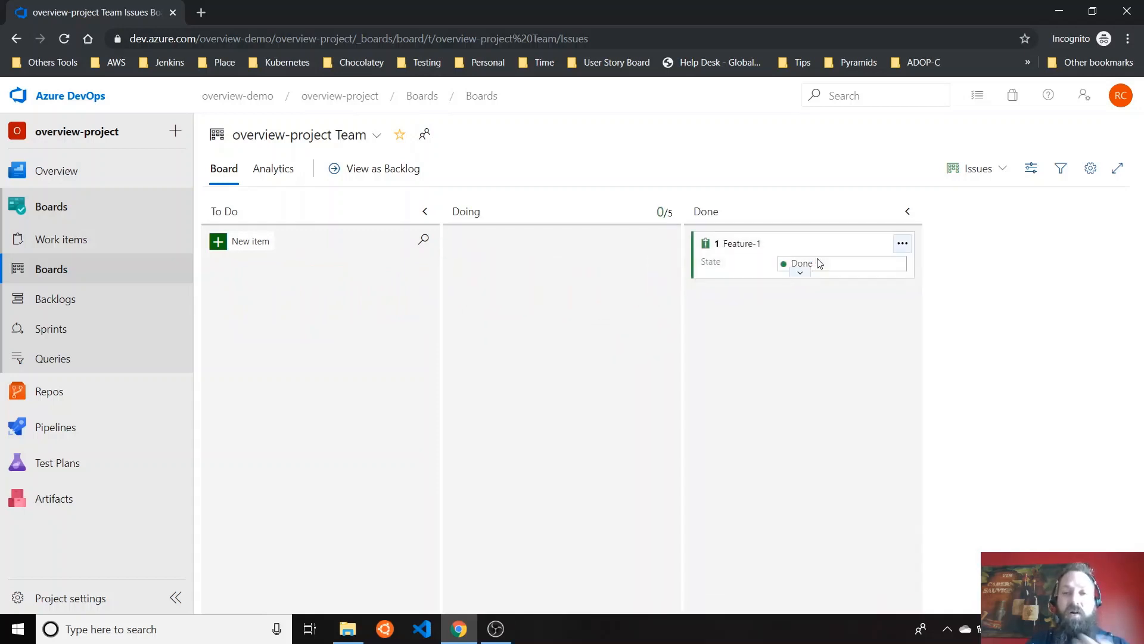
left_click_drag(803, 256, 562, 255)
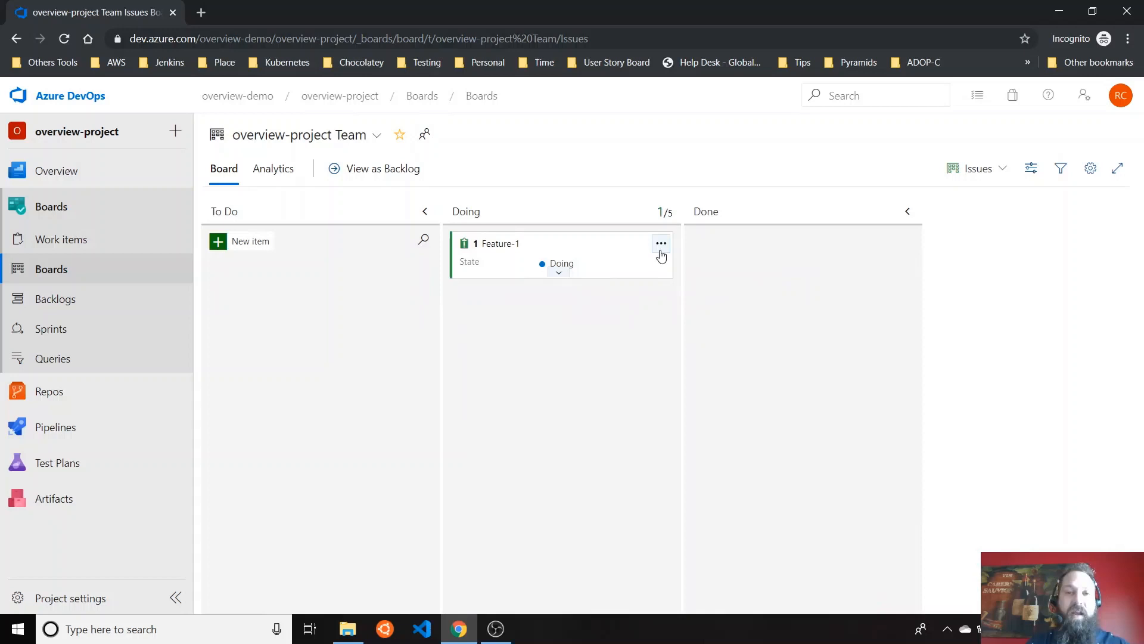
mouse_move(686, 272)
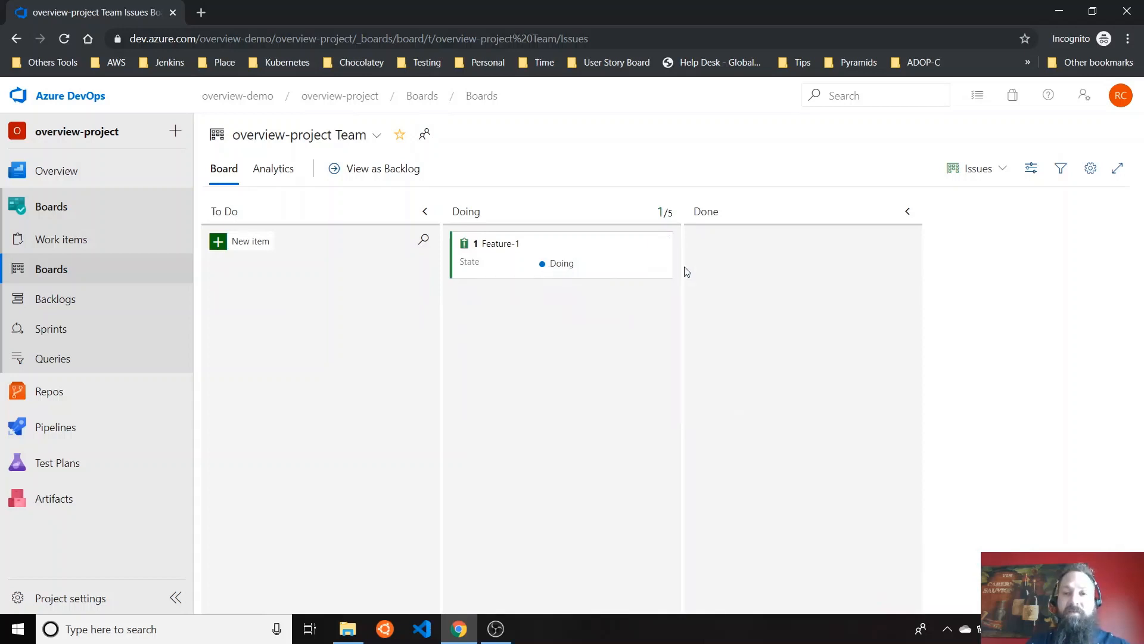
left_click(500, 244)
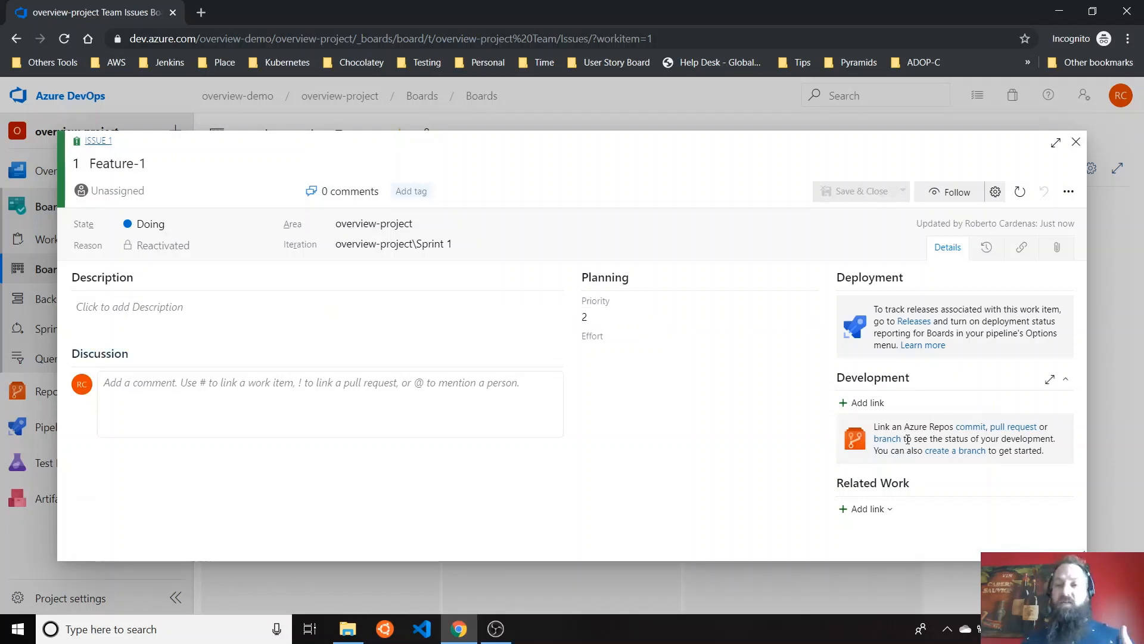
mouse_move(900, 445)
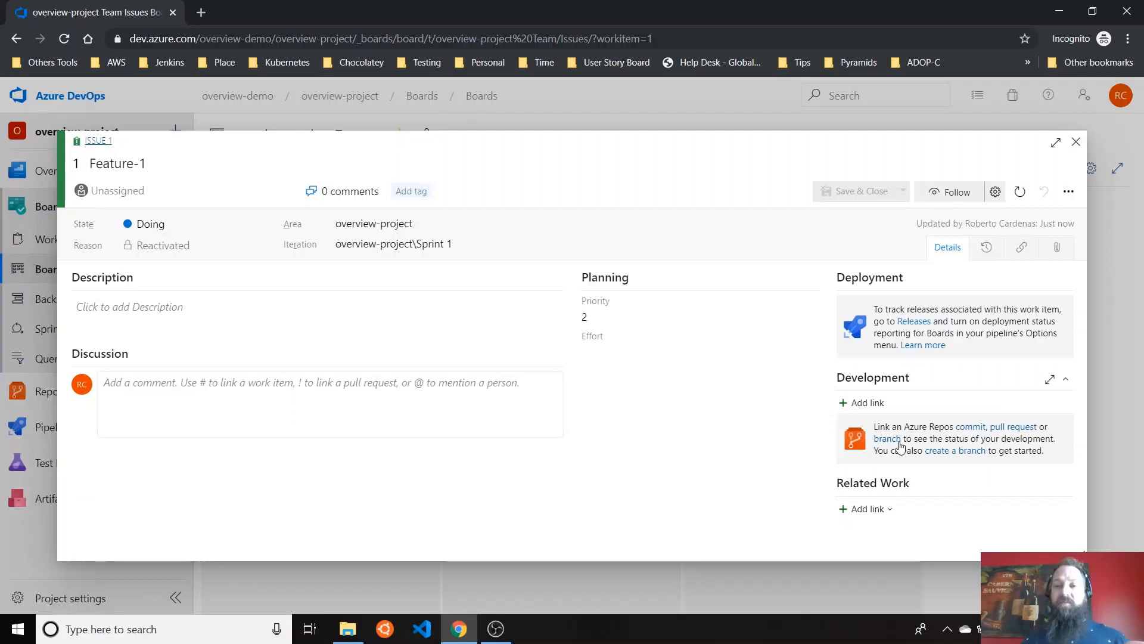
mouse_move(1106, 200)
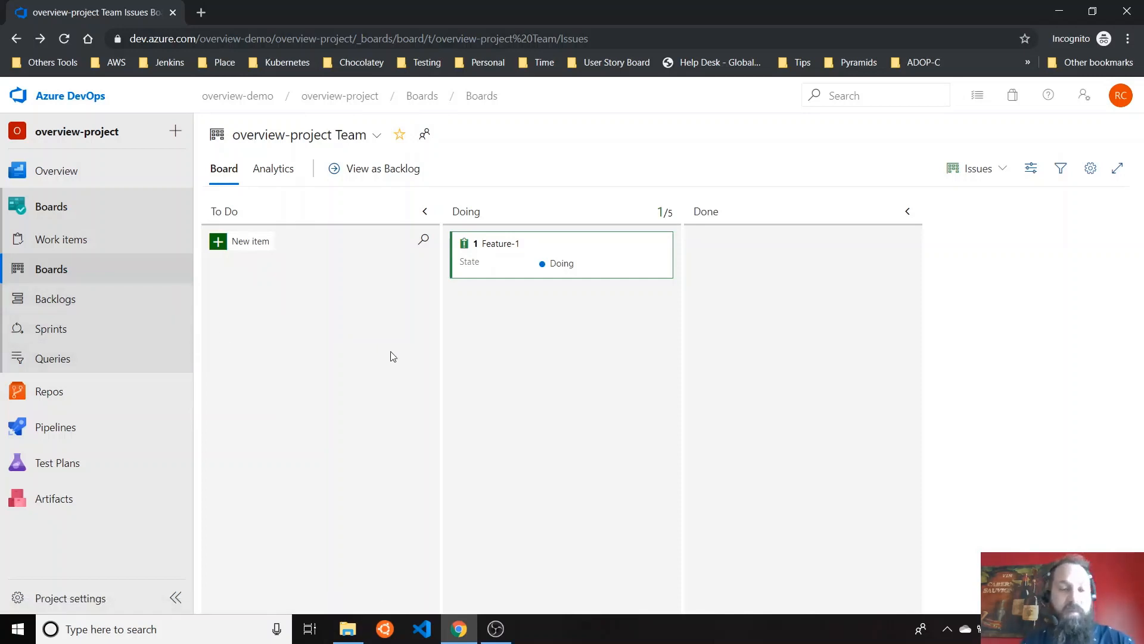
mouse_move(211, 403)
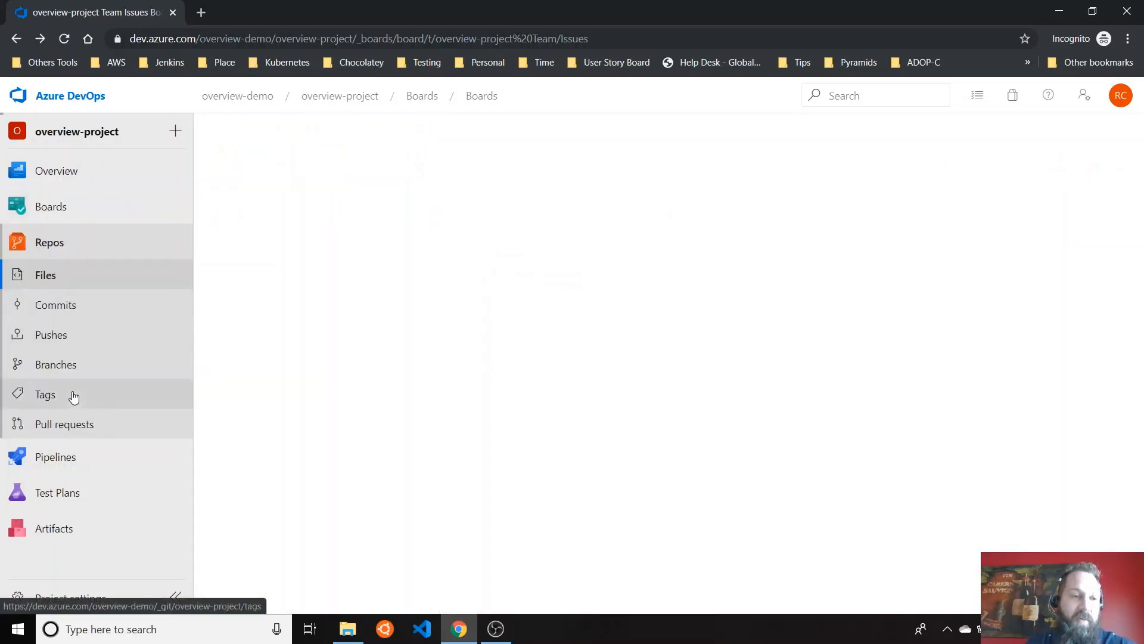
Browse the empty overview-project repository's Files and Branches pages, ending on Files.
left_click(45, 274)
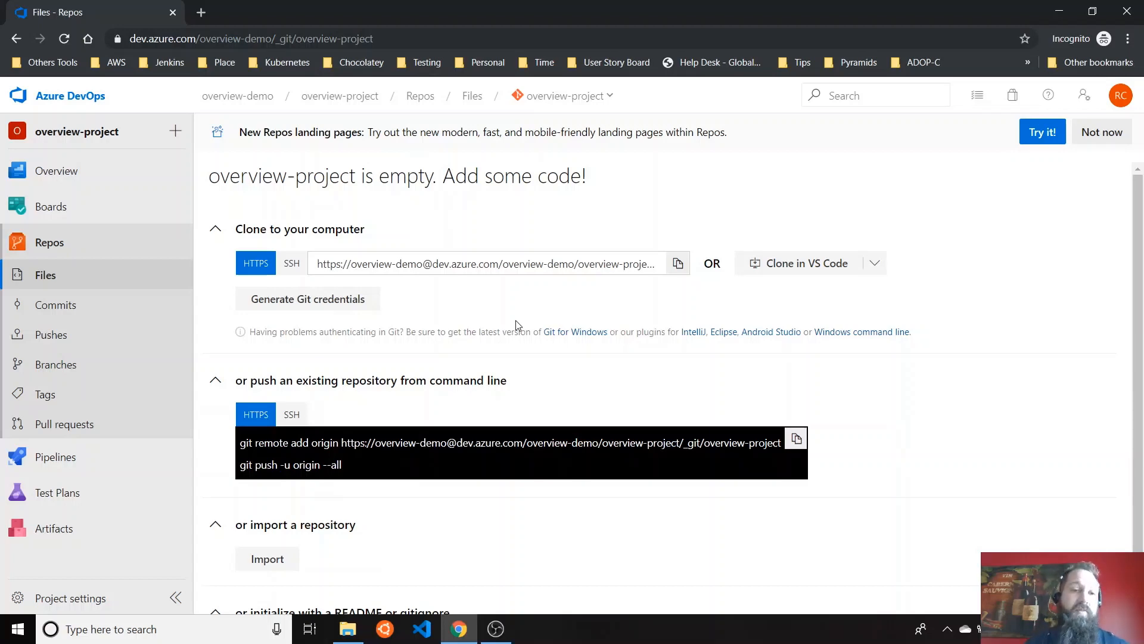
mouse_move(45, 394)
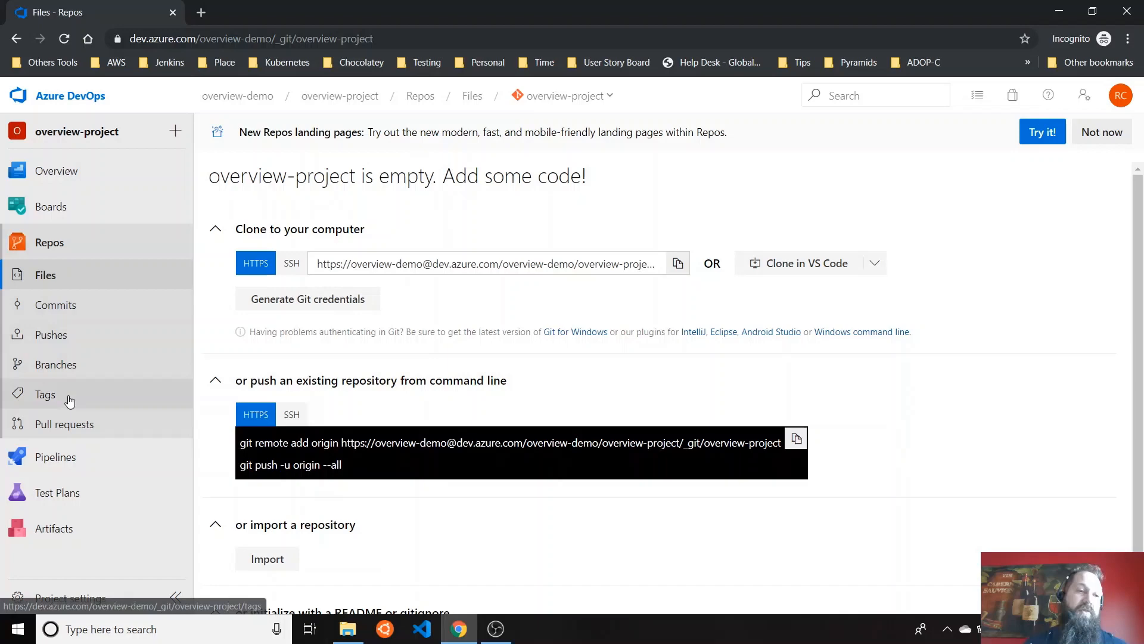
mouse_move(409, 346)
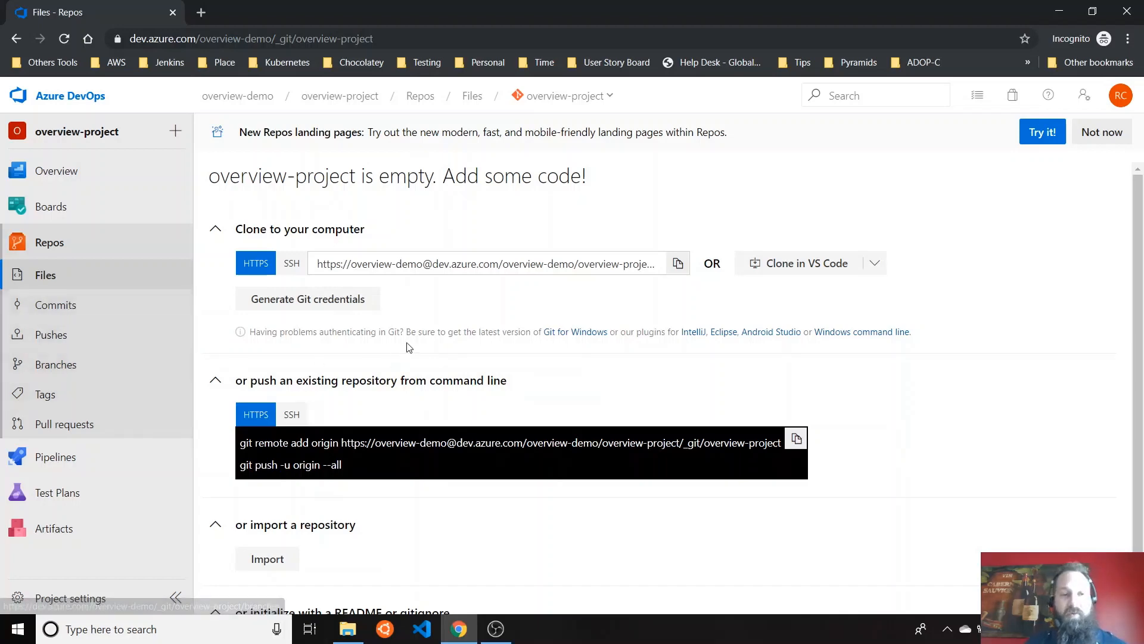
mouse_move(81, 366)
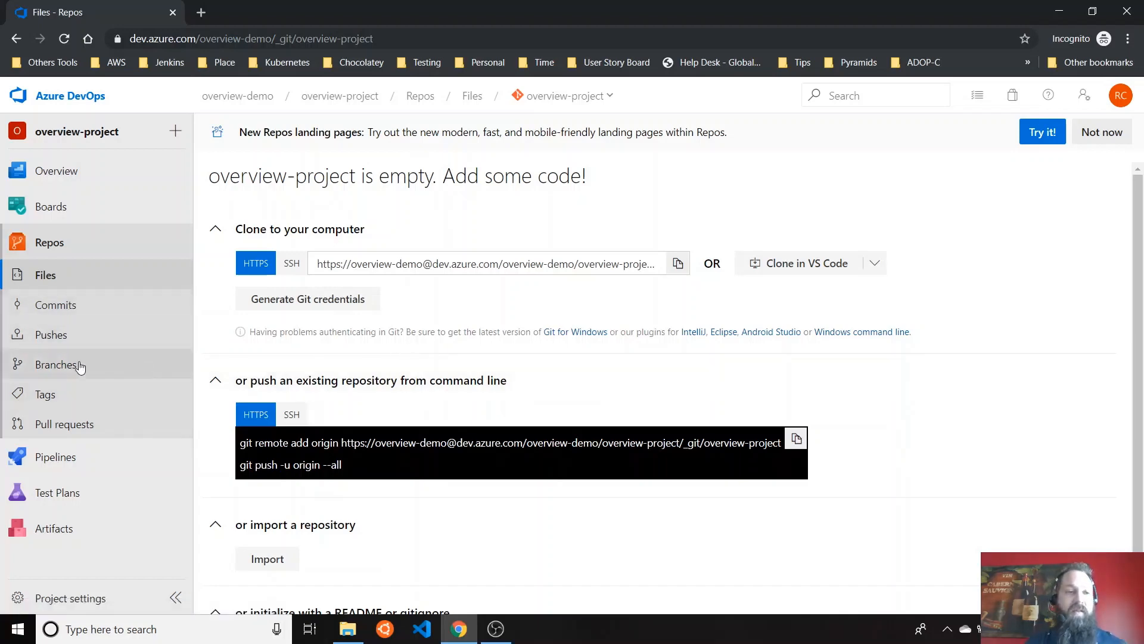
left_click(56, 364)
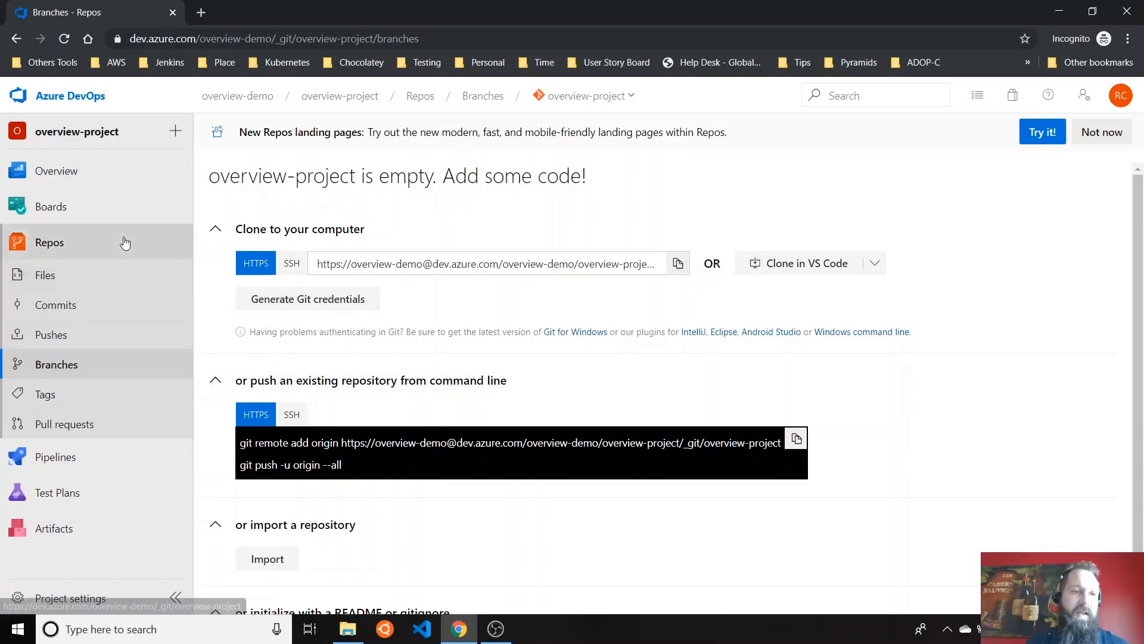
left_click(46, 274)
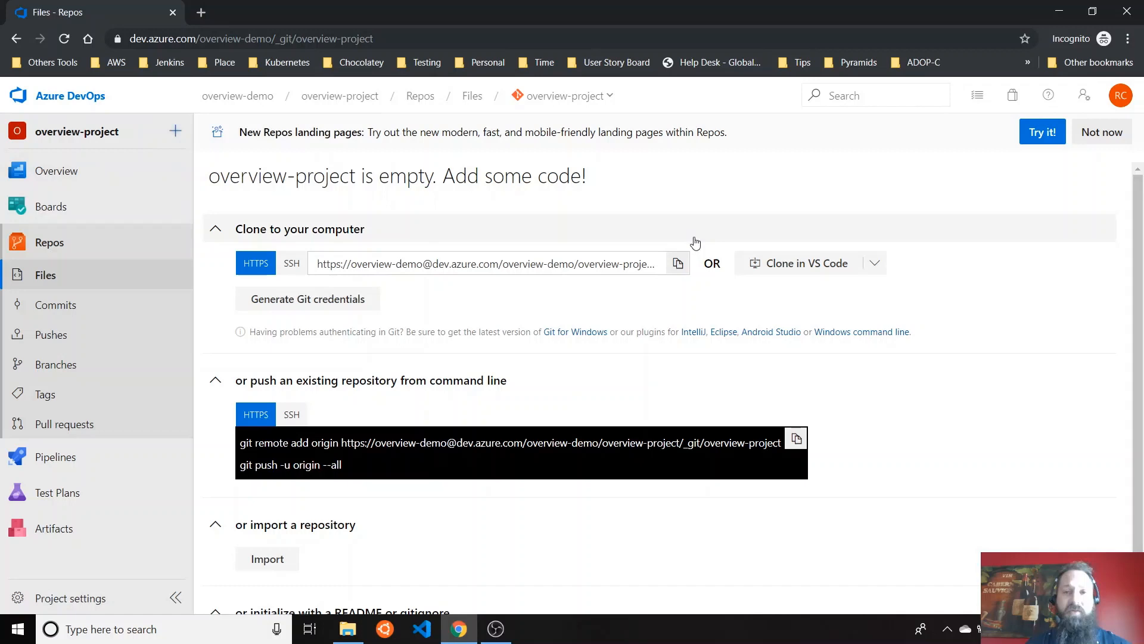
Create demo-repo with a README, then view its commits, branches and empty tags.
type("demo-repo")
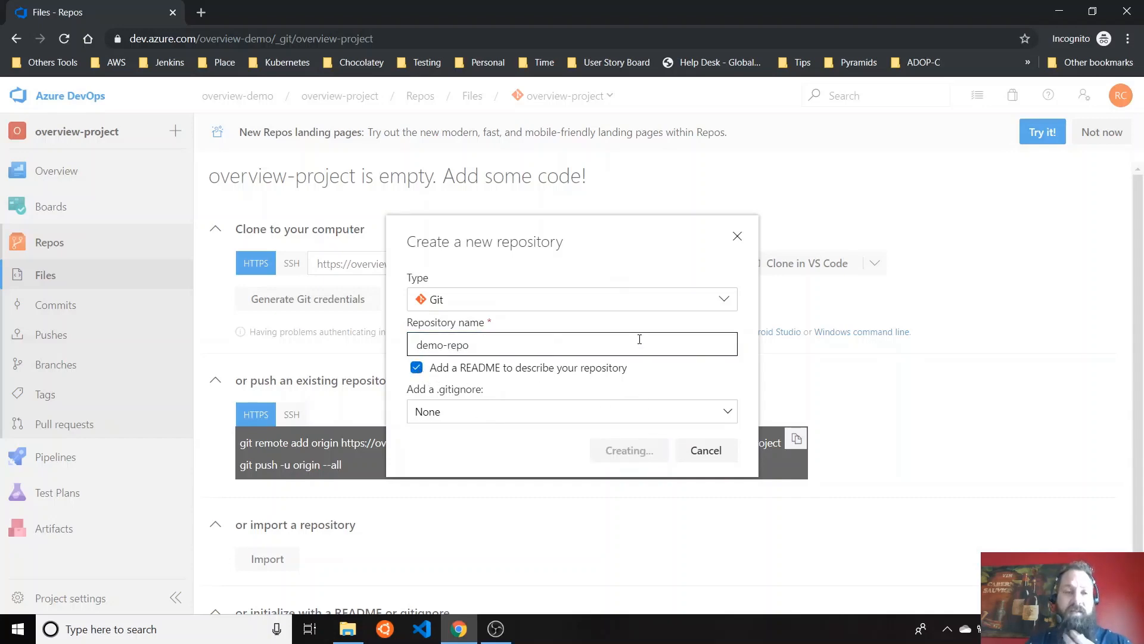
left_click(627, 450)
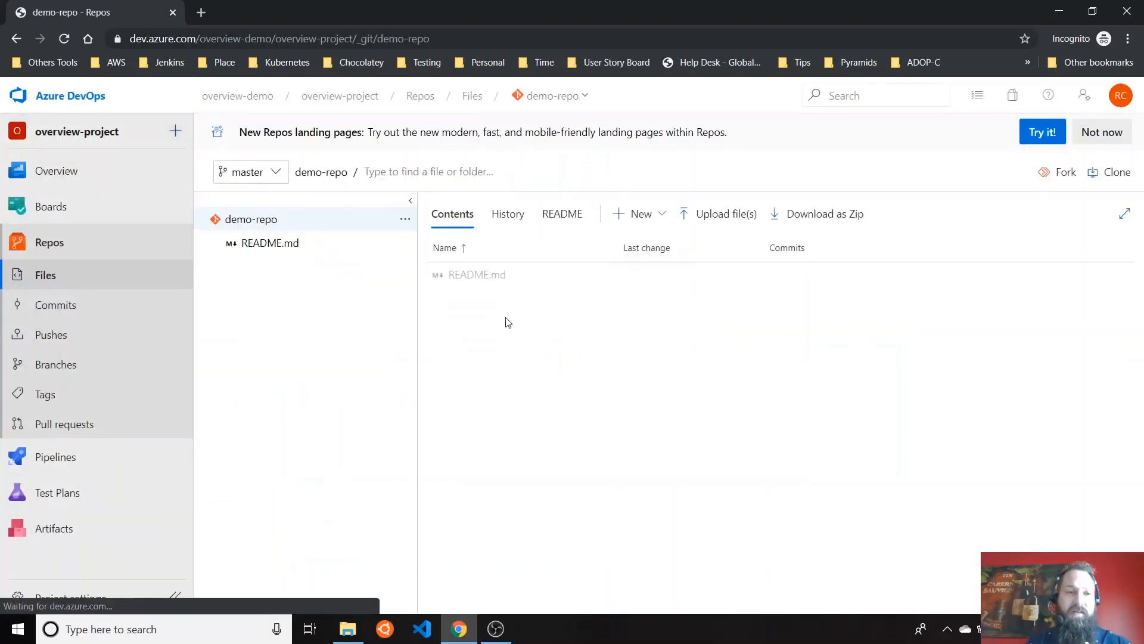
left_click(56, 304)
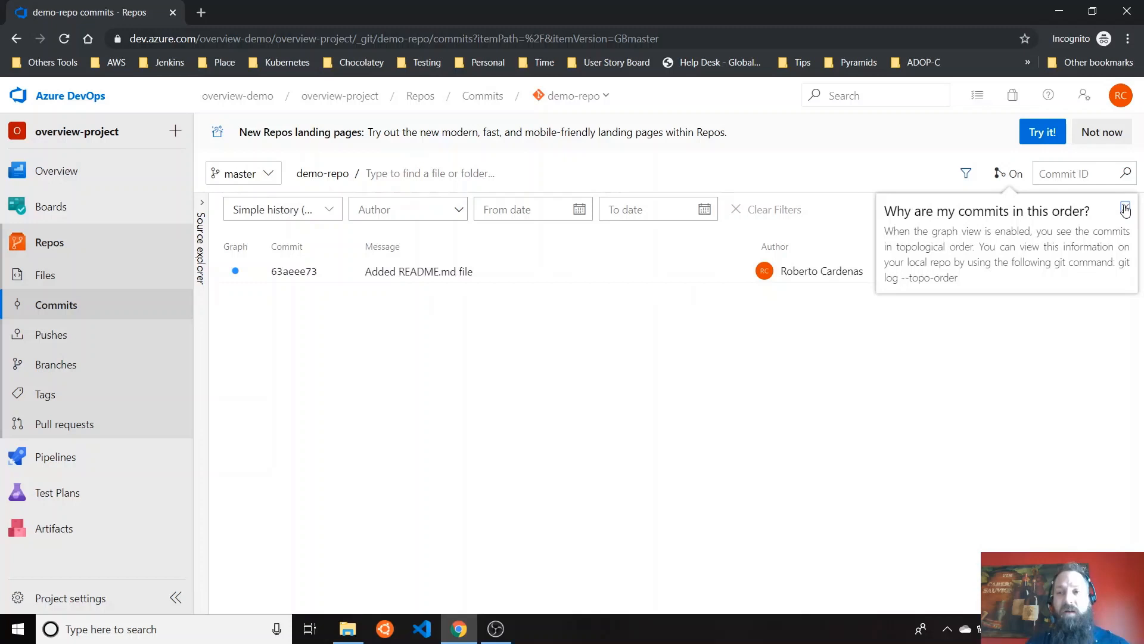
left_click(56, 364)
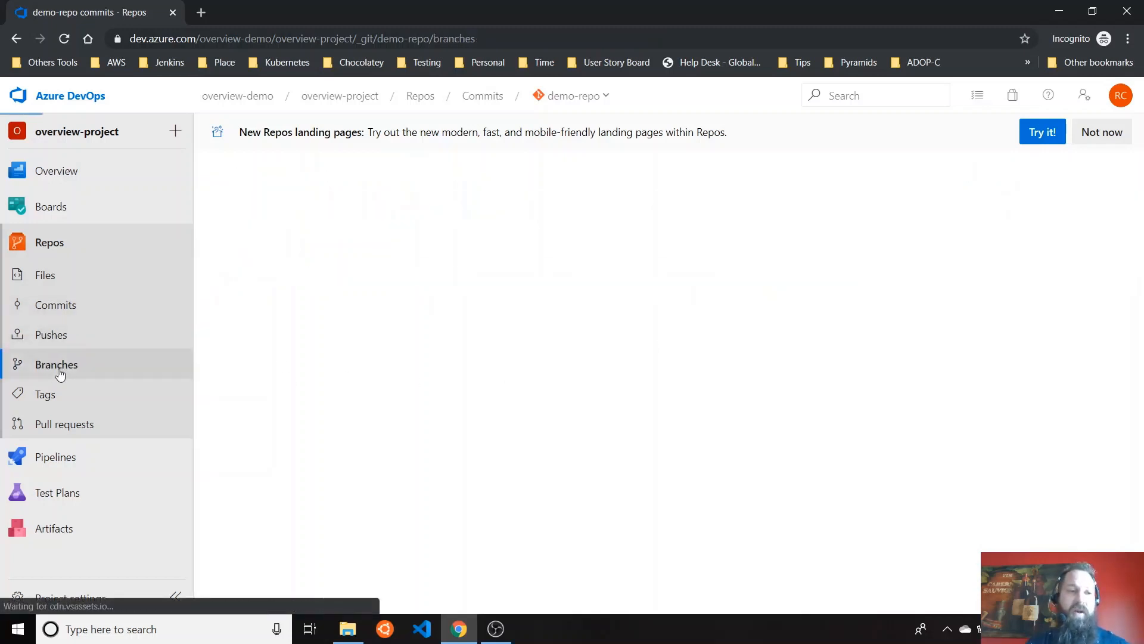
left_click(56, 364)
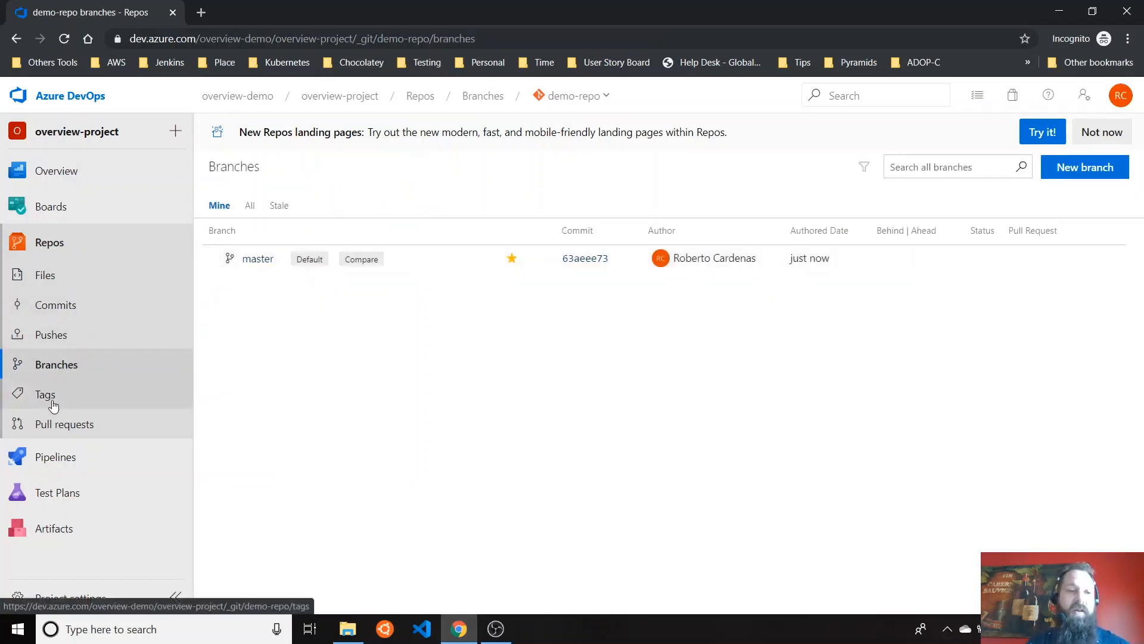
left_click(46, 394)
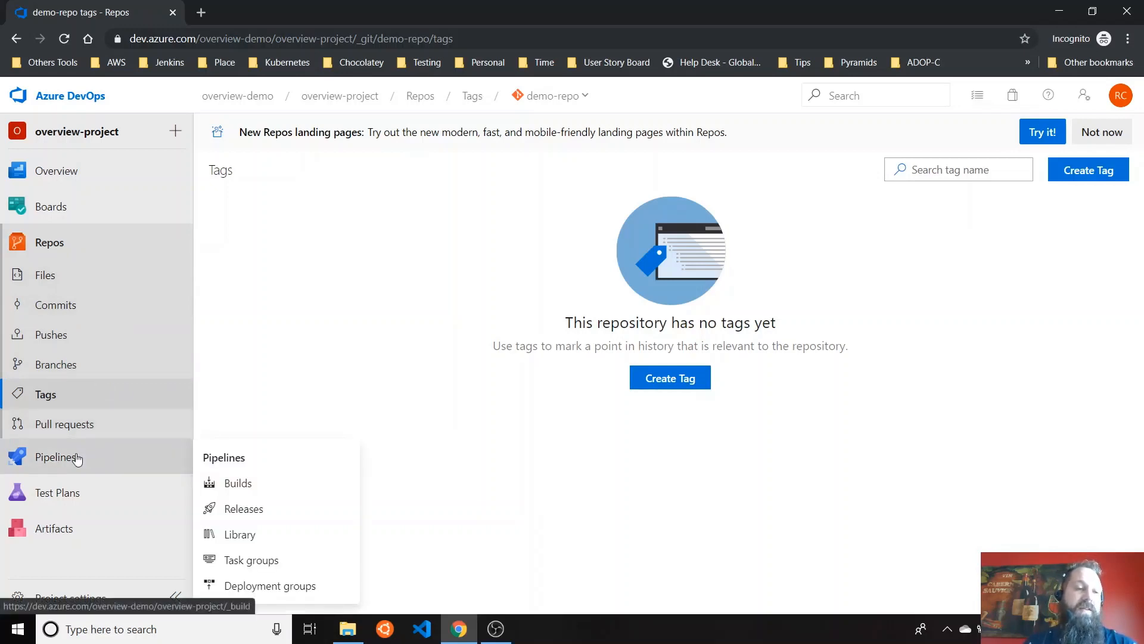
Show the empty build pipelines page, declining the multi-stage pipelines preview with Not now.
left_click(237, 482)
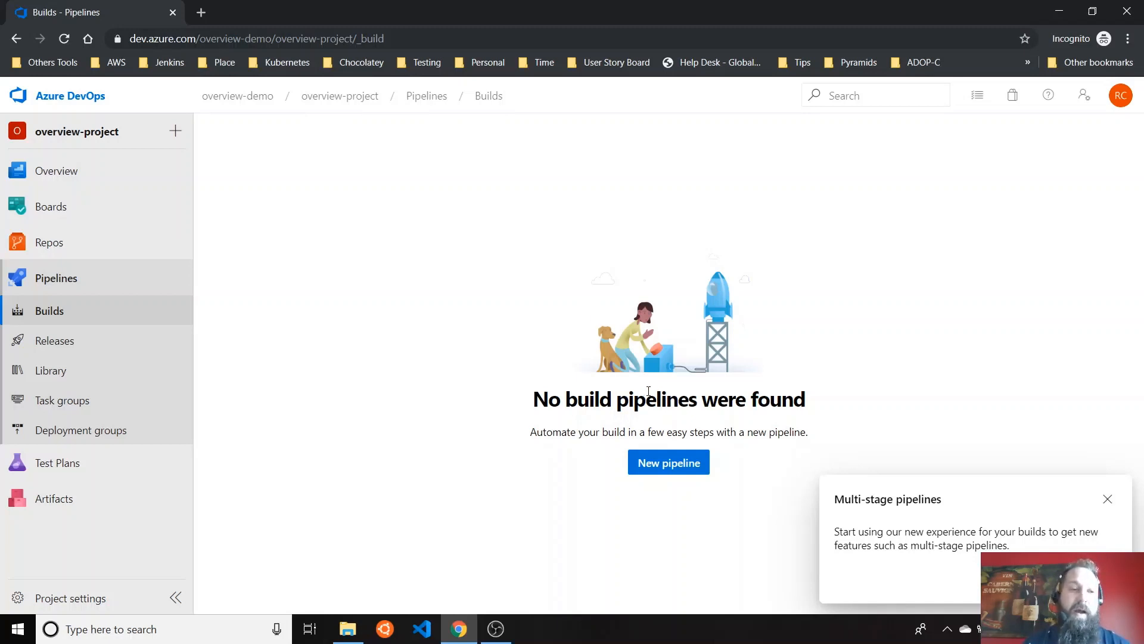
left_click(1107, 499)
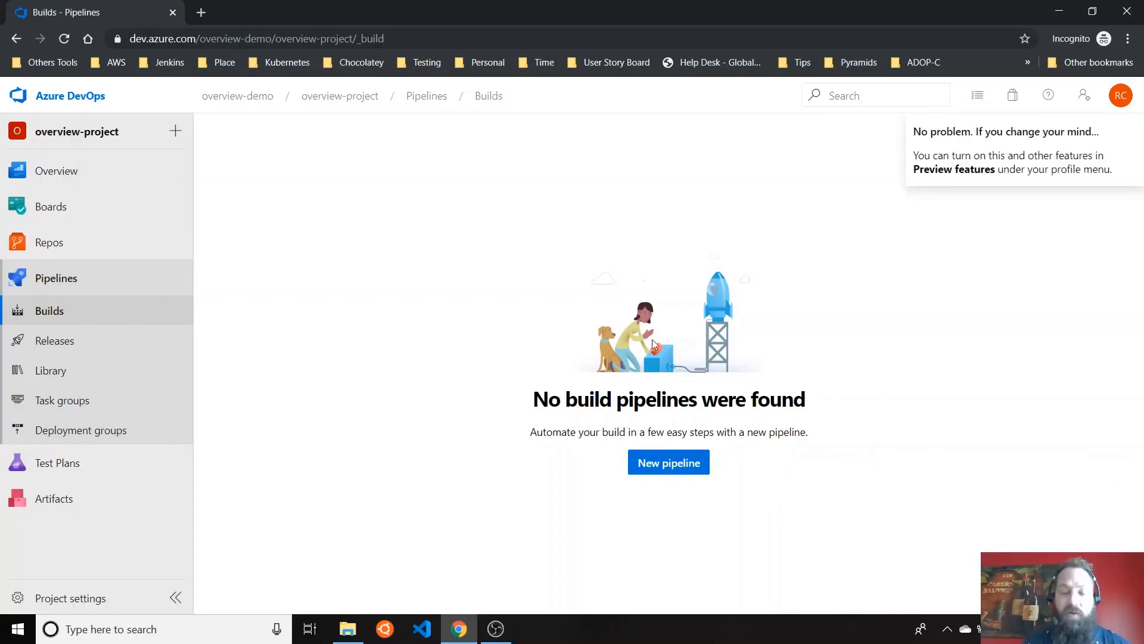
mouse_move(446, 319)
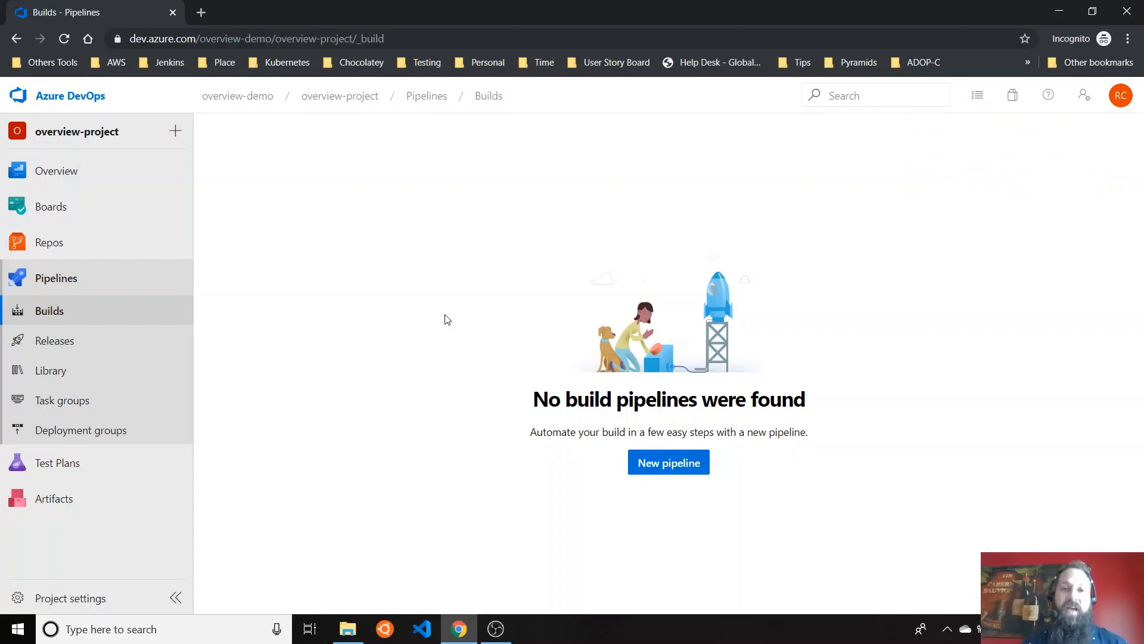
mouse_move(282, 448)
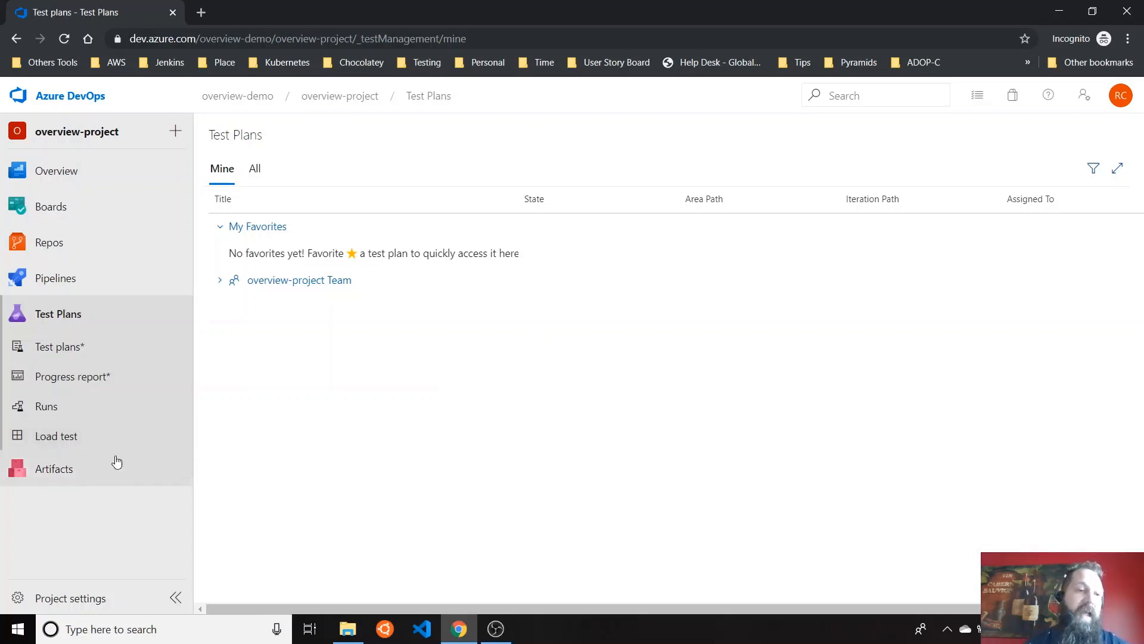
mouse_move(715, 319)
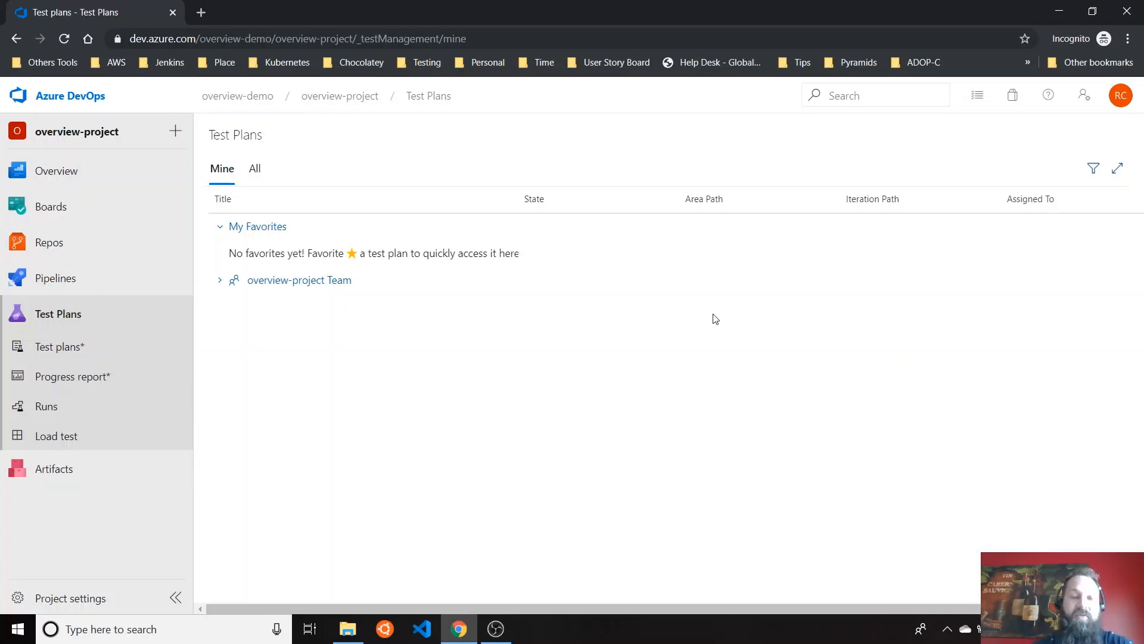
Return to Overview > Summary to see the member count and project stats.
left_click(59, 346)
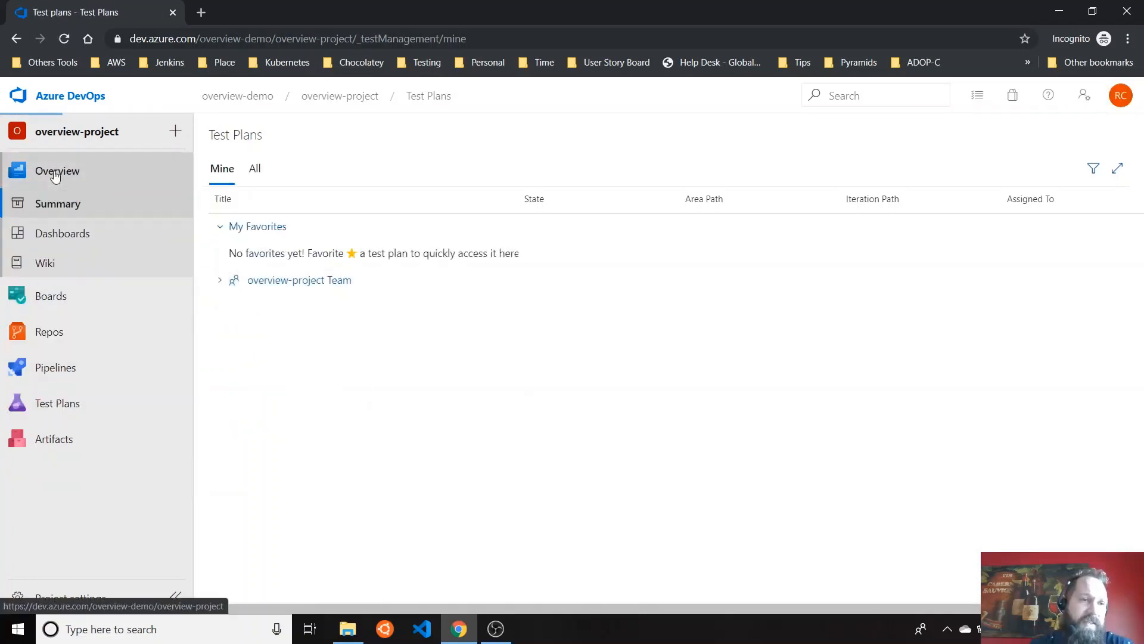
left_click(57, 171)
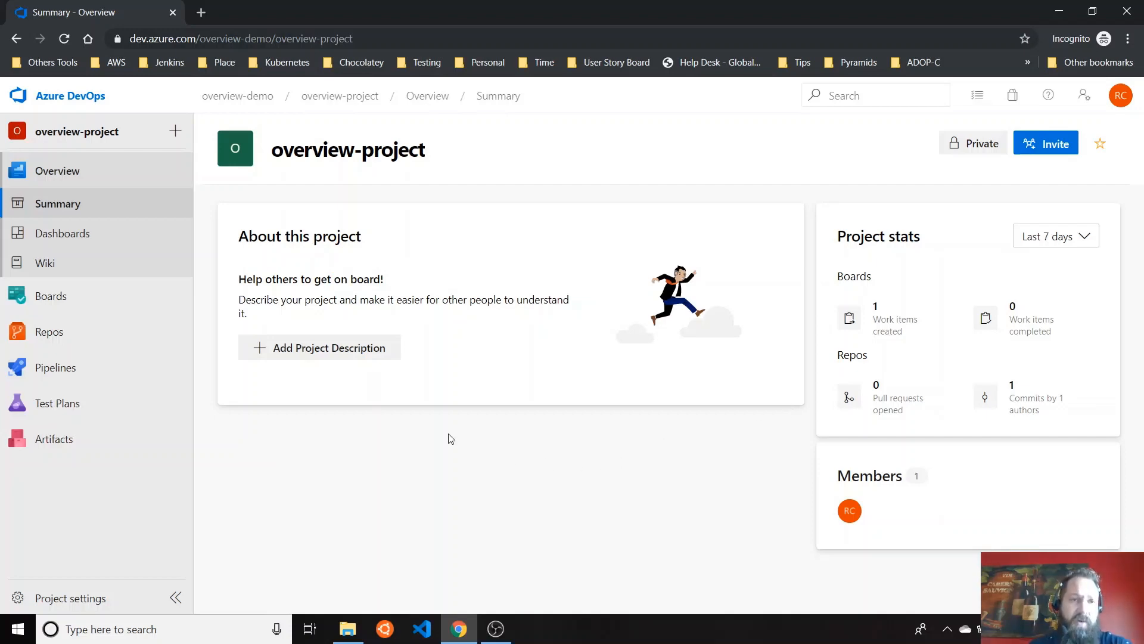
Search 'azure devops' in a new browser tab and sign out of the account.
left_click(379, 13)
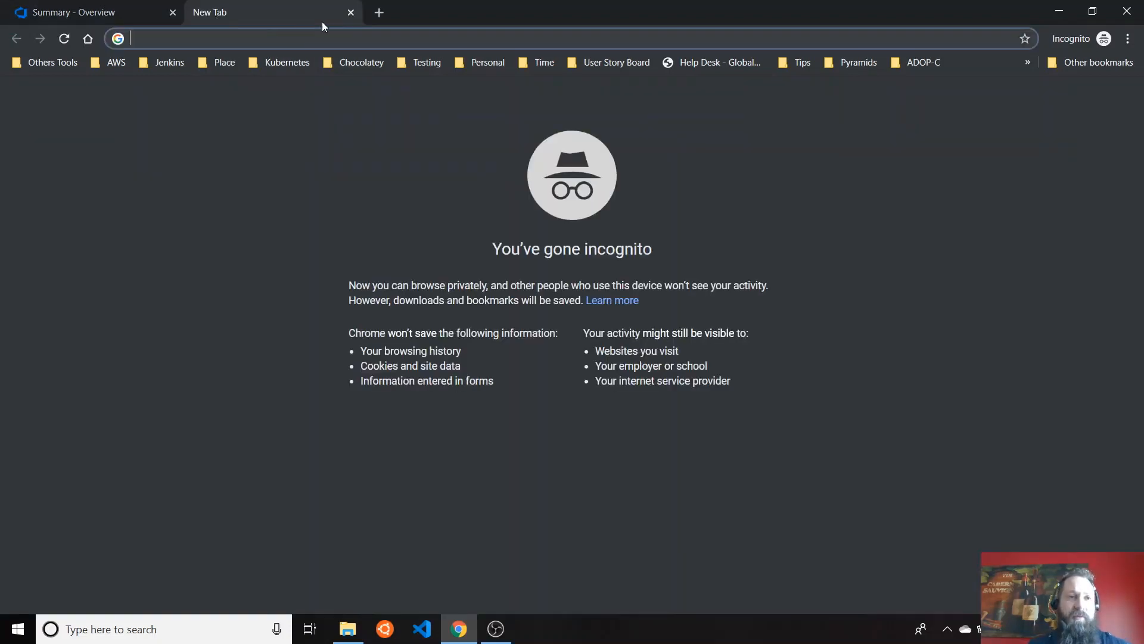
type("azure devops")
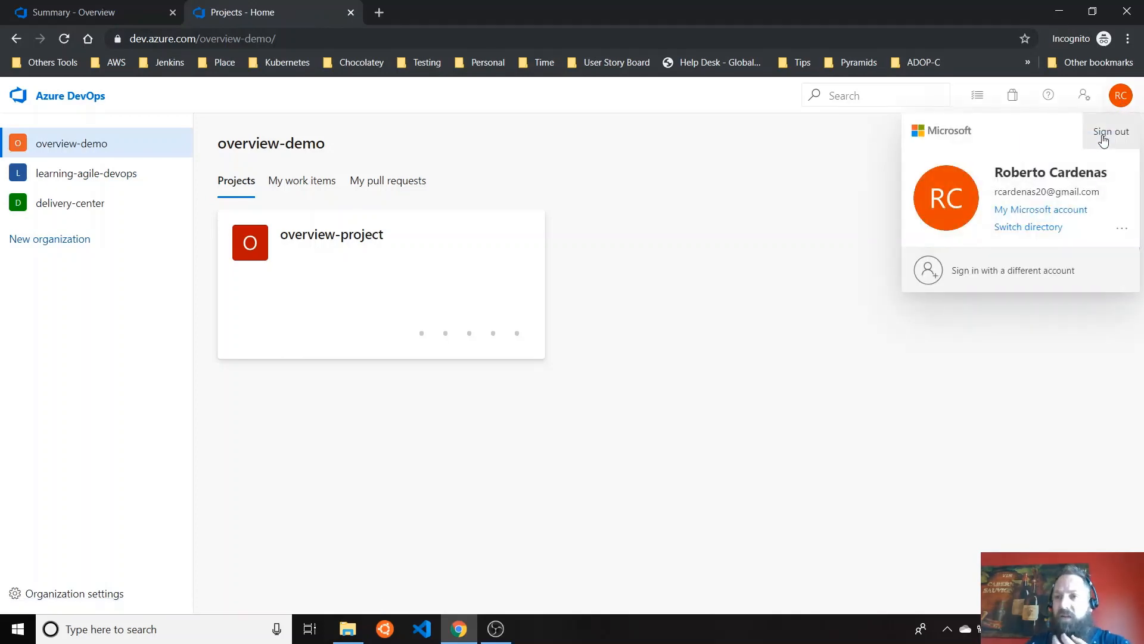
left_click(1110, 131)
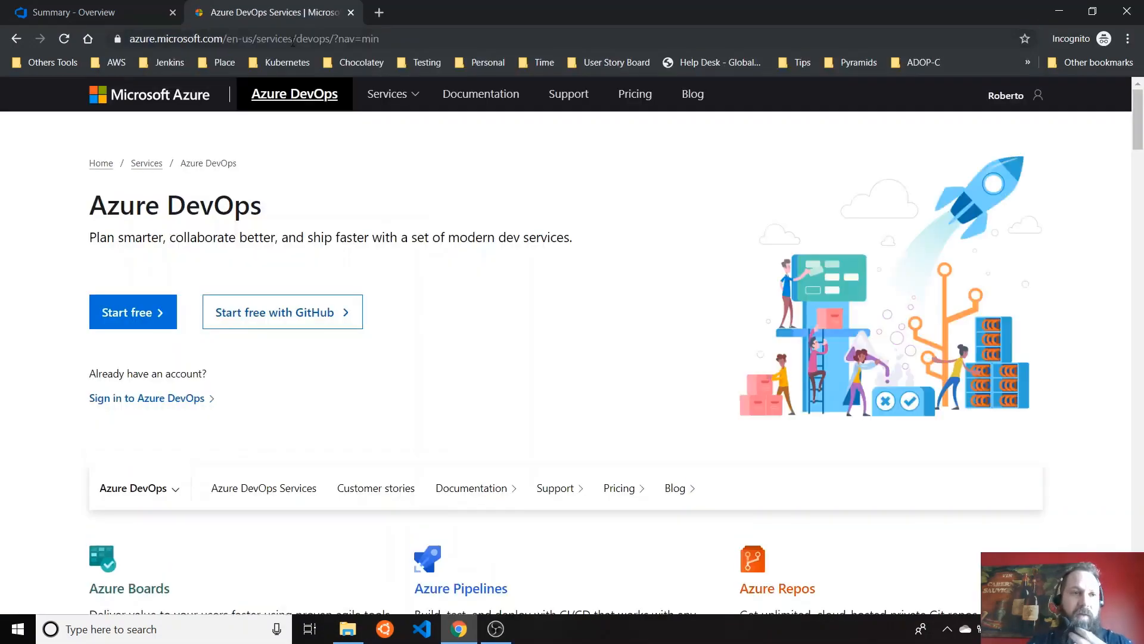
mouse_move(507, 270)
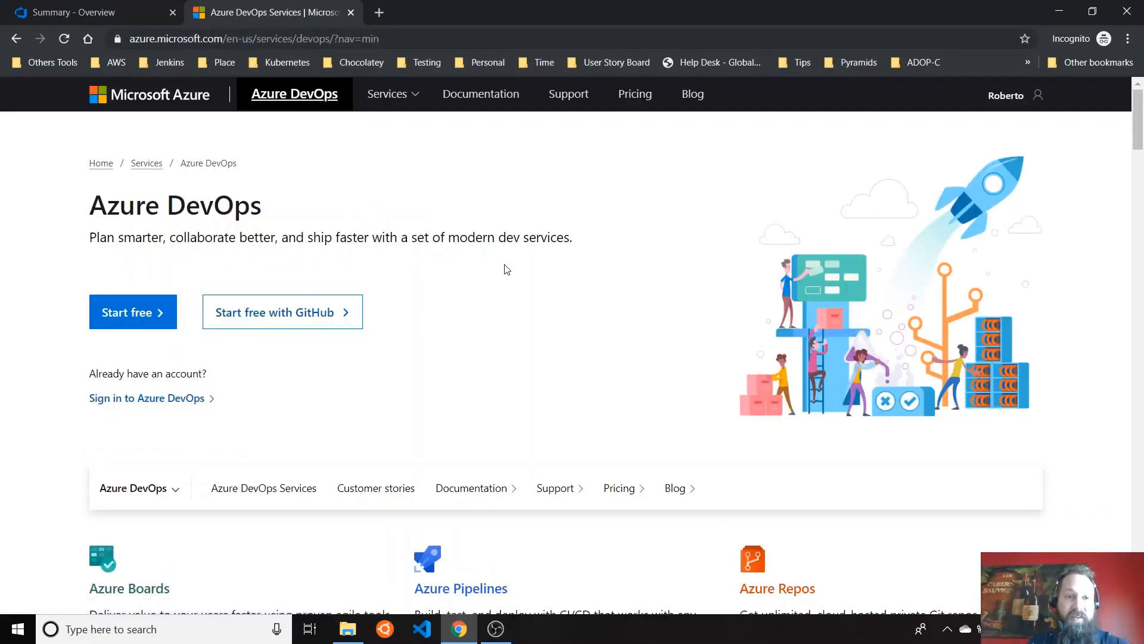
Scroll down to the Boards, Pipelines, Repos, Test Plans and Artifacts overview.
scroll("down", 3)
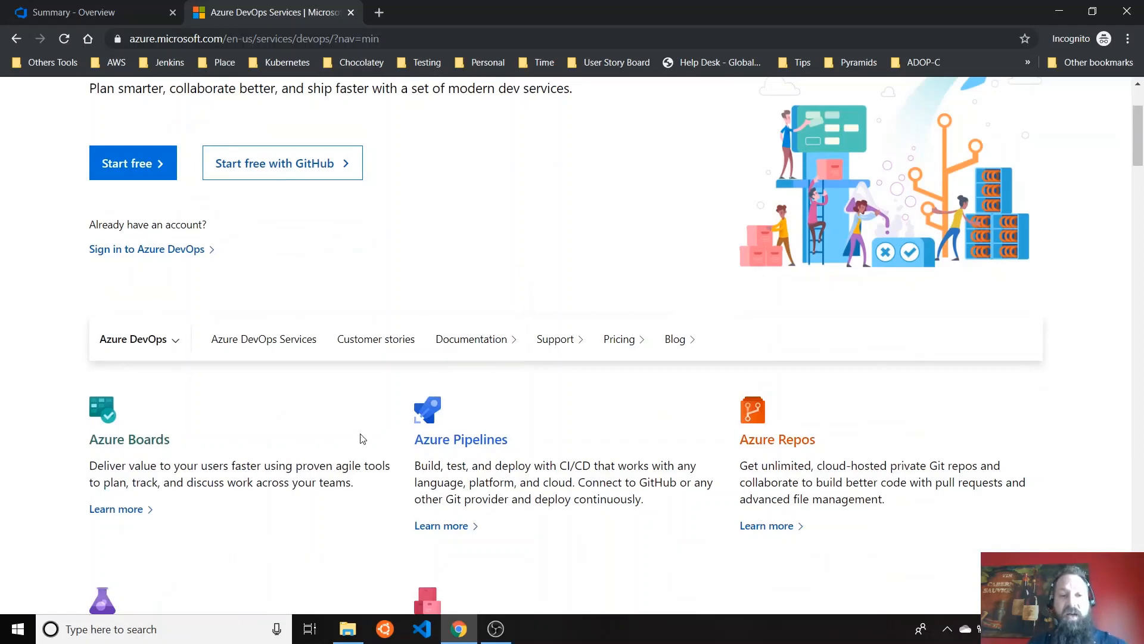
scroll("down", 3)
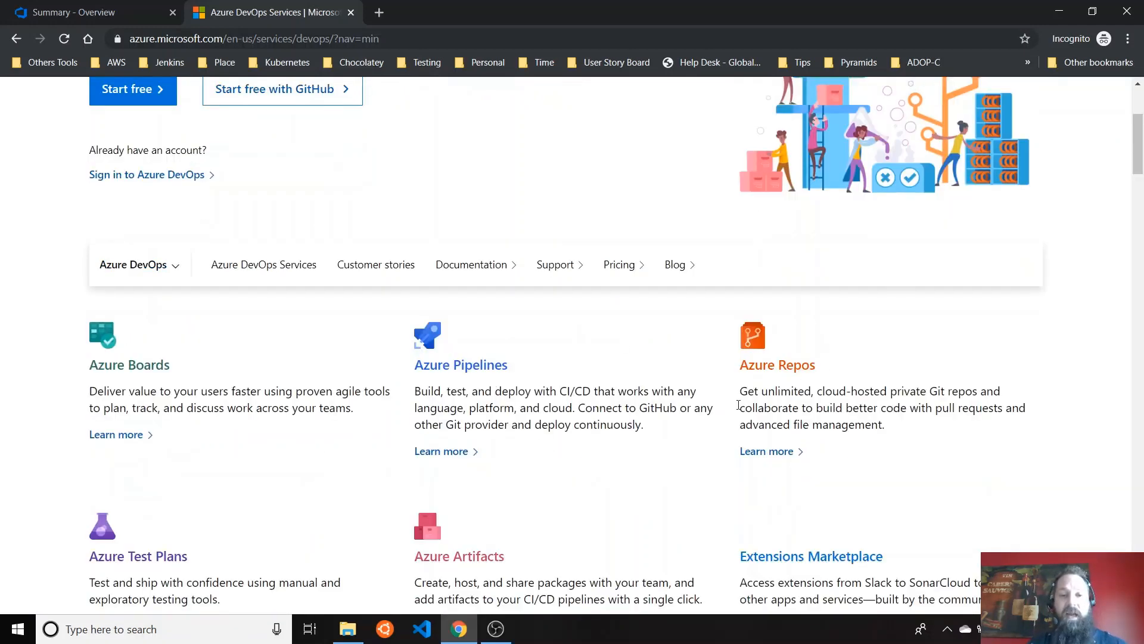